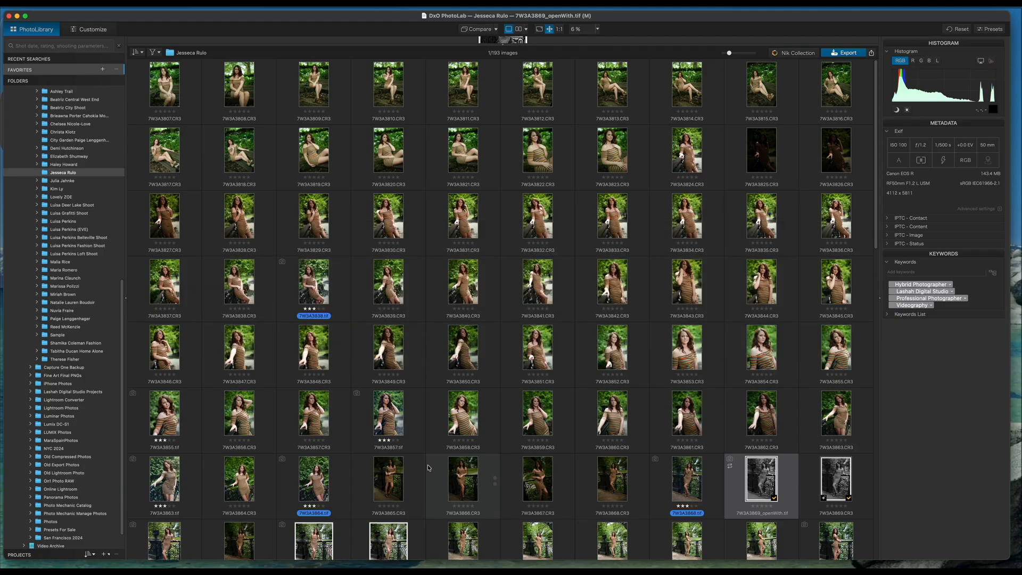
pyautogui.moveTo(255, 362)
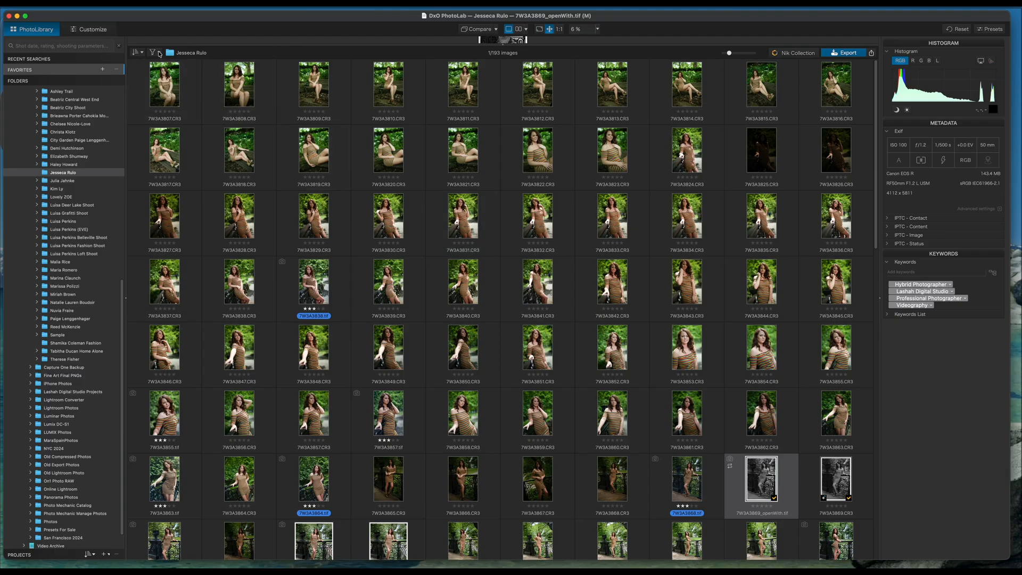
# Try the Edited and Not Edited image filters on the folder
pyautogui.click(160, 53)
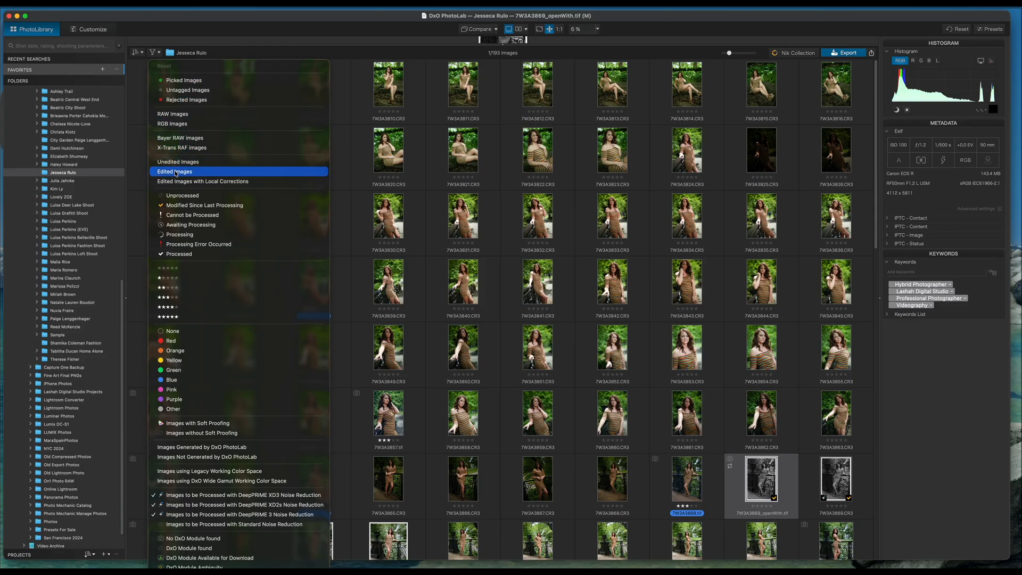
pyautogui.click(175, 171)
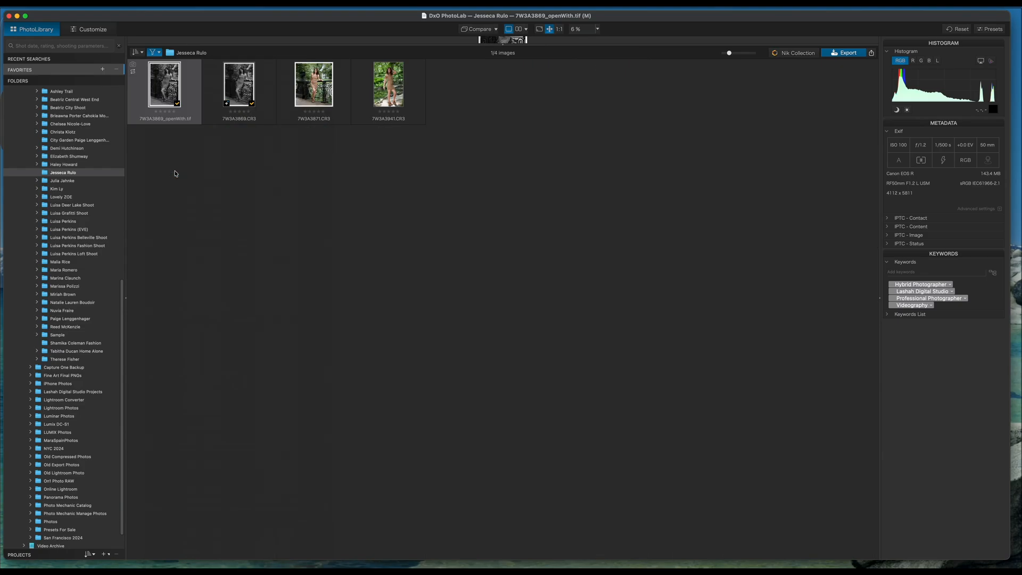
pyautogui.moveTo(157, 63)
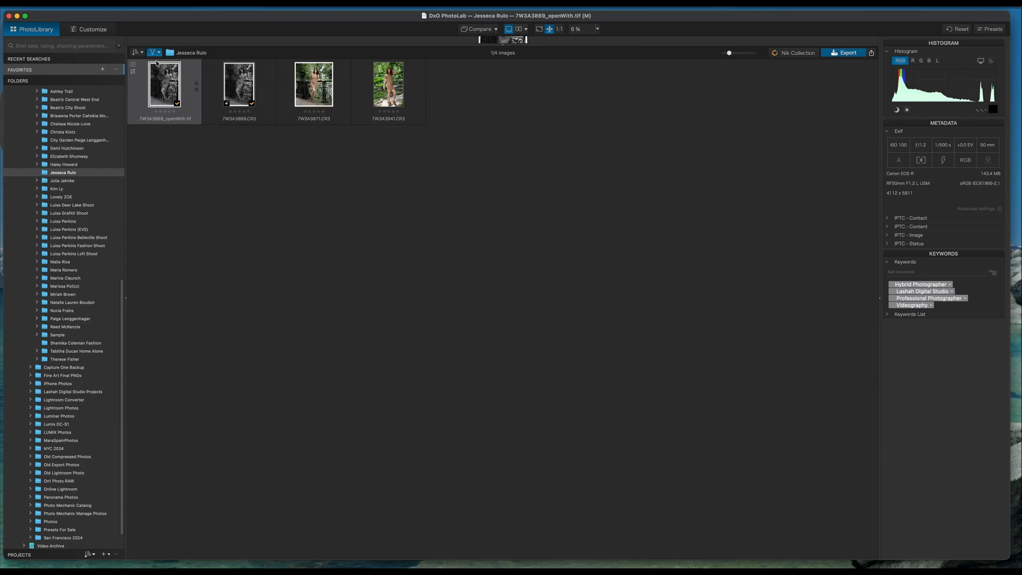
pyautogui.click(151, 52)
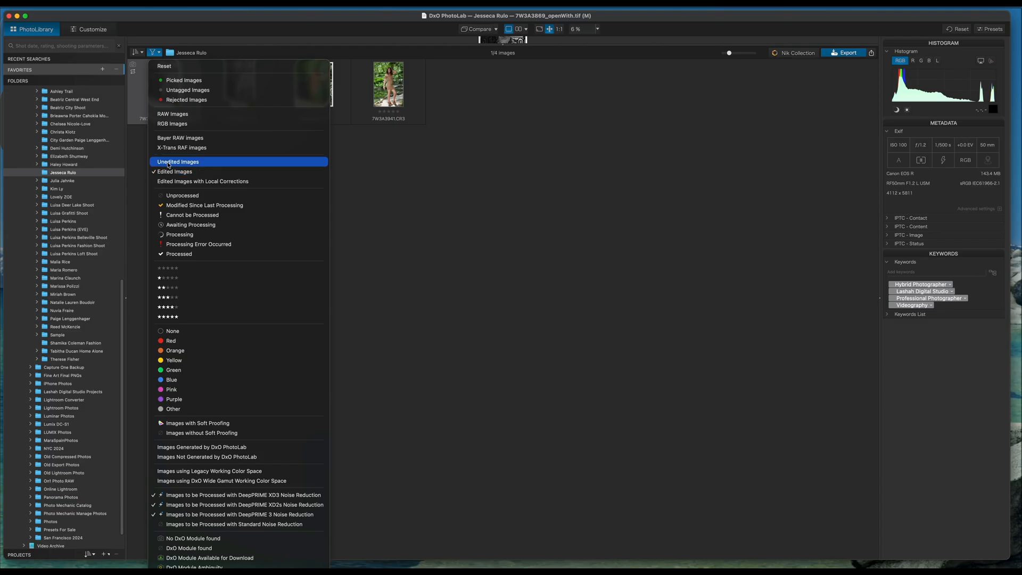
pyautogui.click(179, 161)
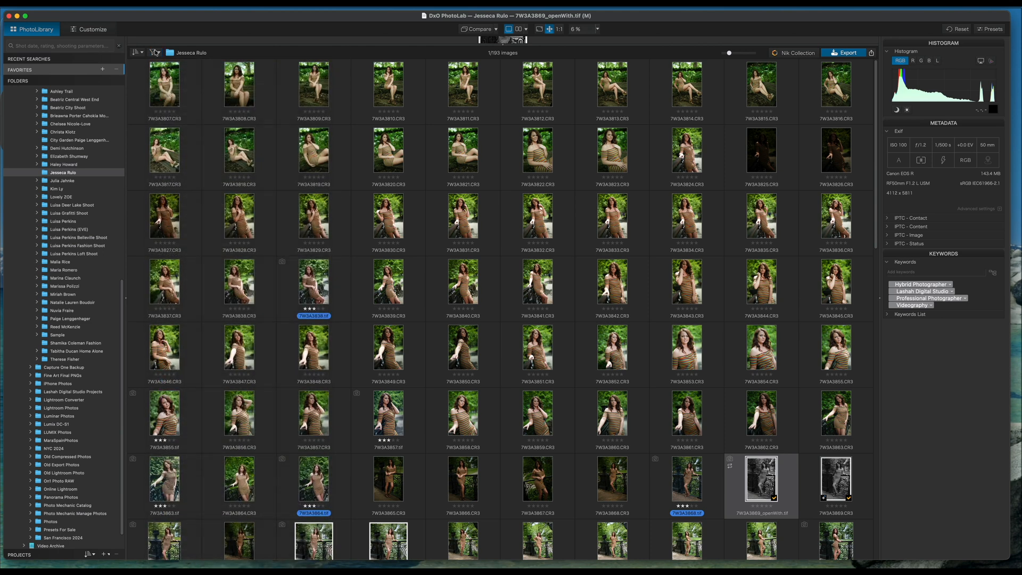
pyautogui.click(153, 53)
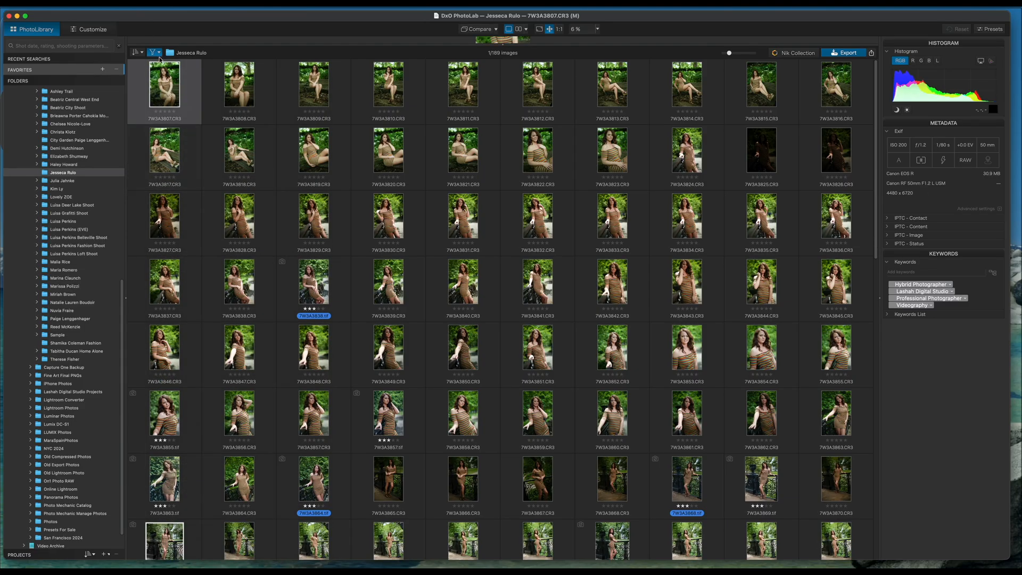
# Reset the filters, then show only images edited with local corrections
pyautogui.click(152, 52)
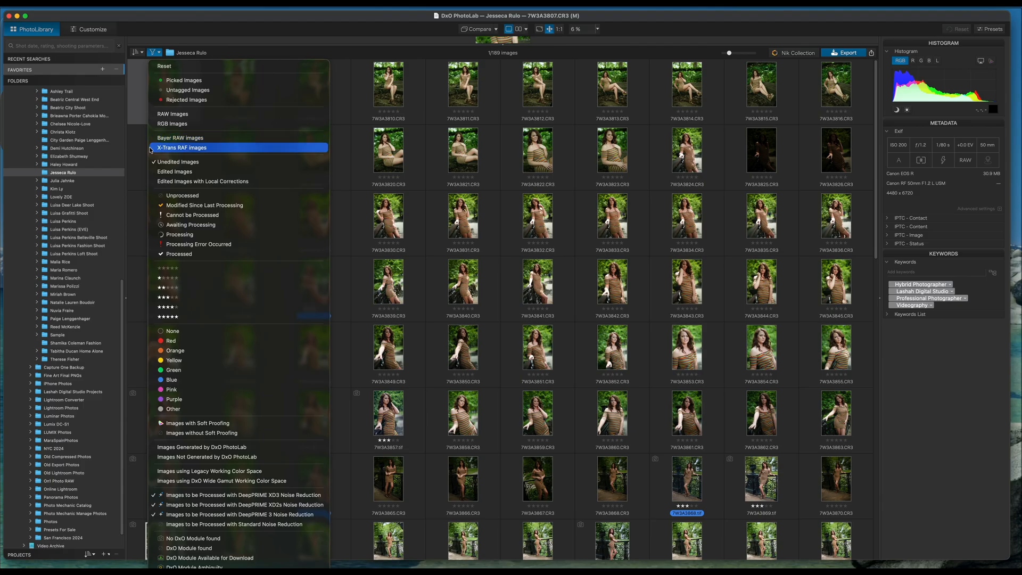
pyautogui.moveTo(172, 66)
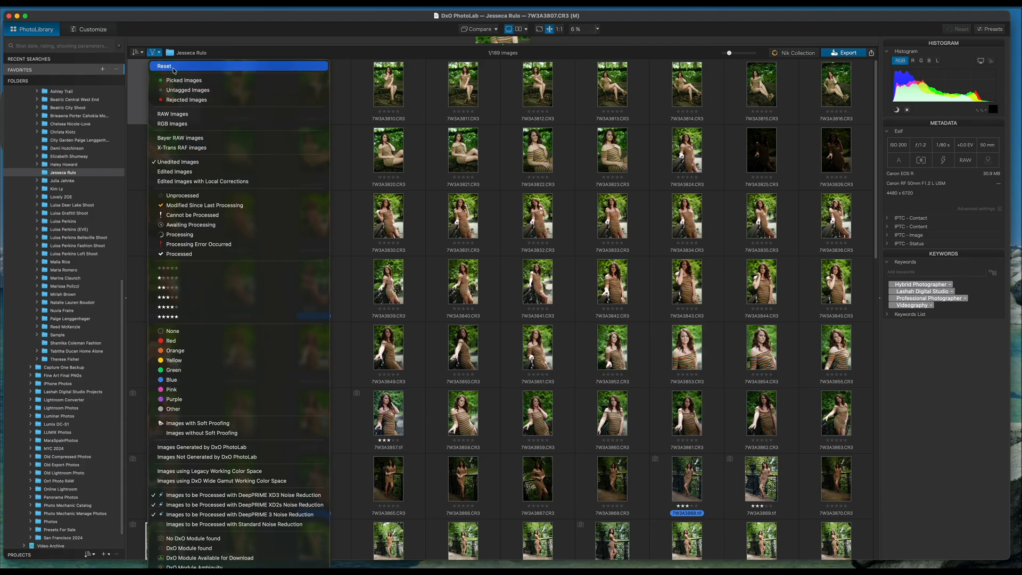
pyautogui.click(169, 65)
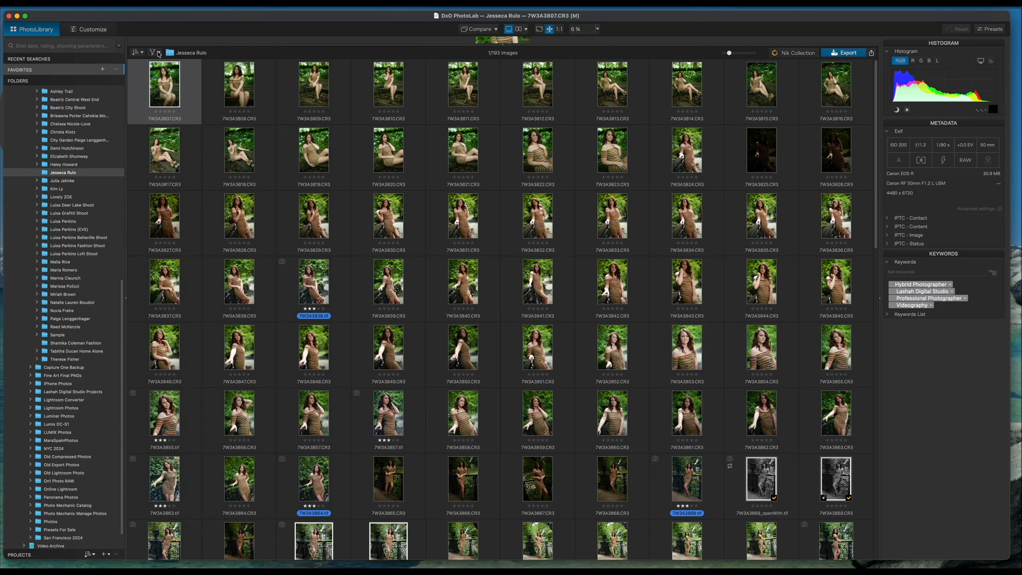
pyautogui.click(157, 52)
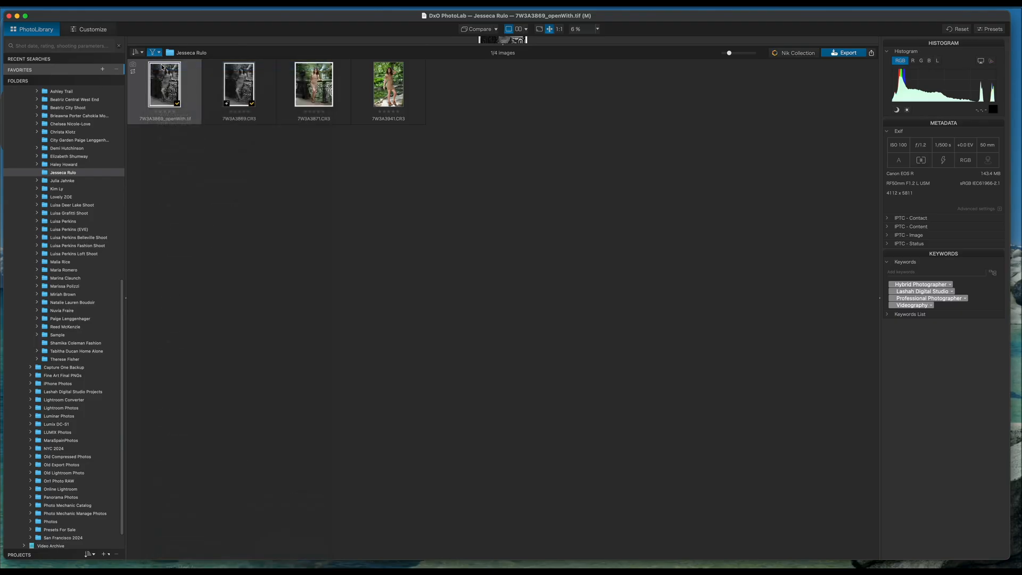
pyautogui.click(152, 52)
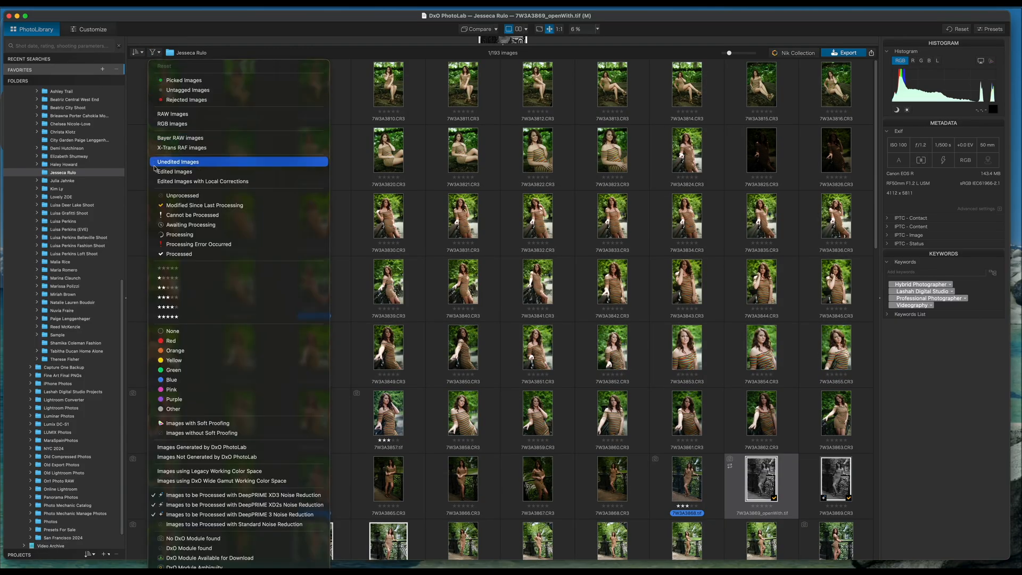
pyautogui.moveTo(202, 181)
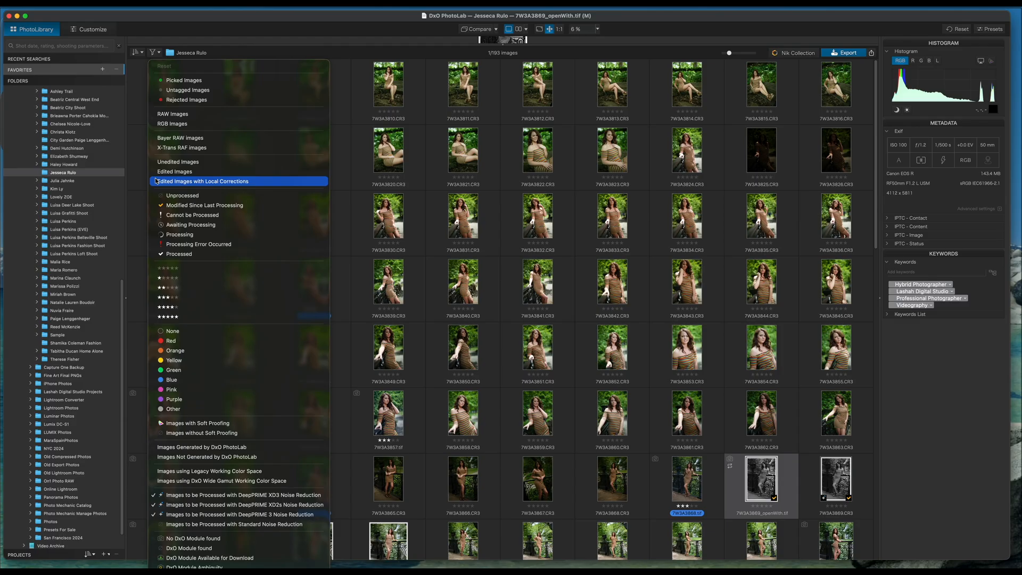
pyautogui.click(200, 181)
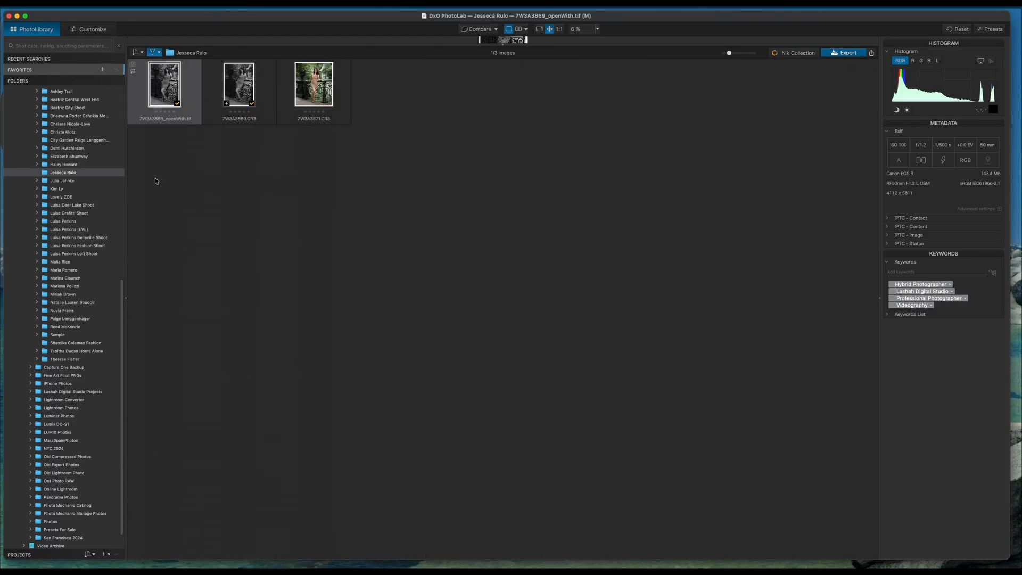
pyautogui.click(136, 53)
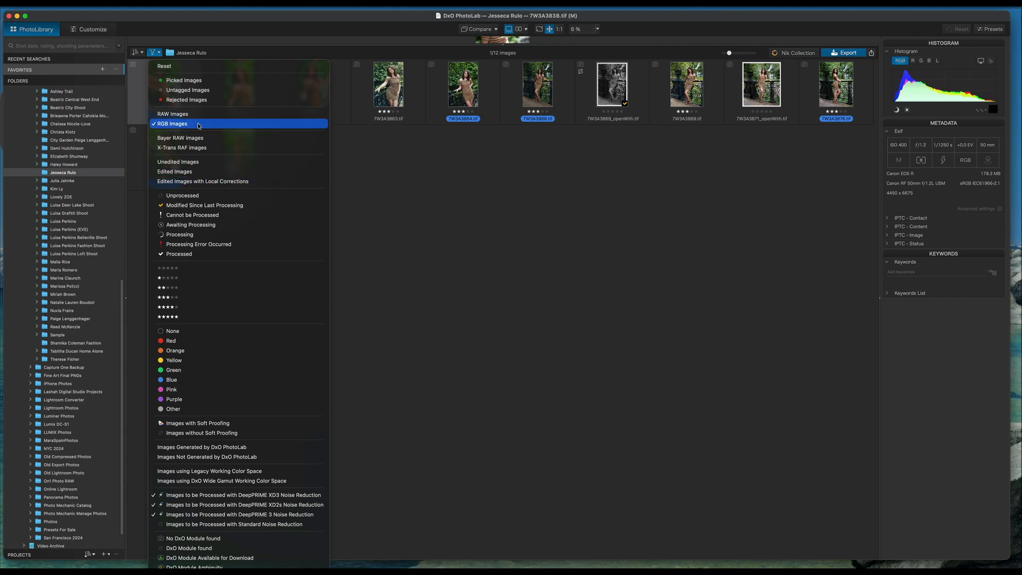
# Clear the filter to list all 193 images and scroll down the grid
pyautogui.click(171, 123)
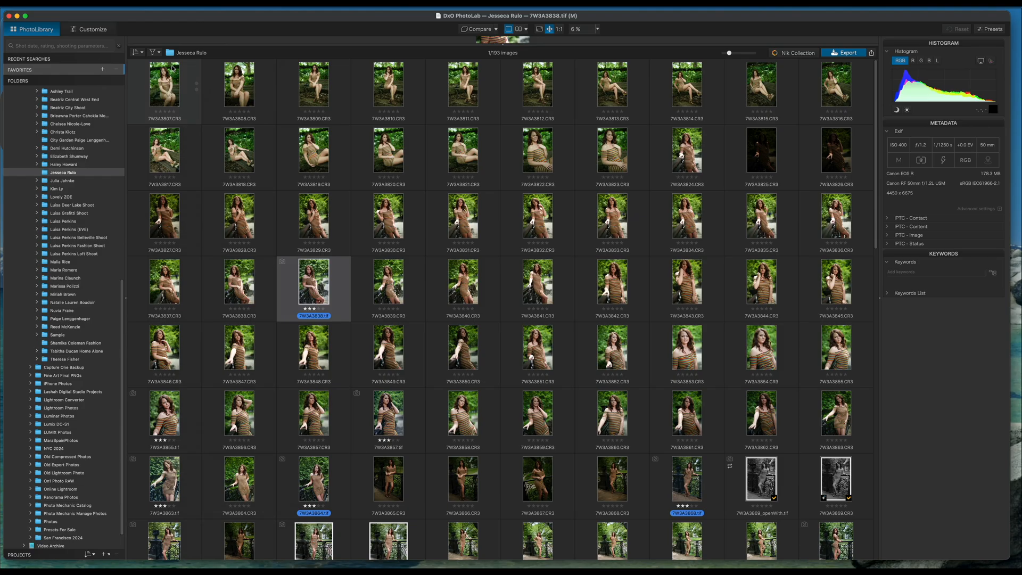
pyautogui.moveTo(479, 439)
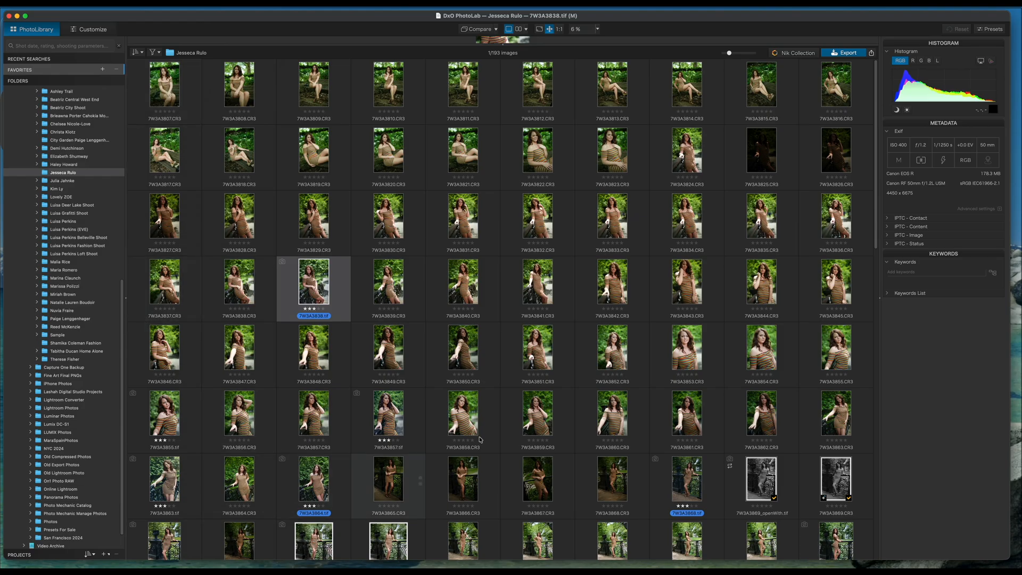
pyautogui.moveTo(638, 279)
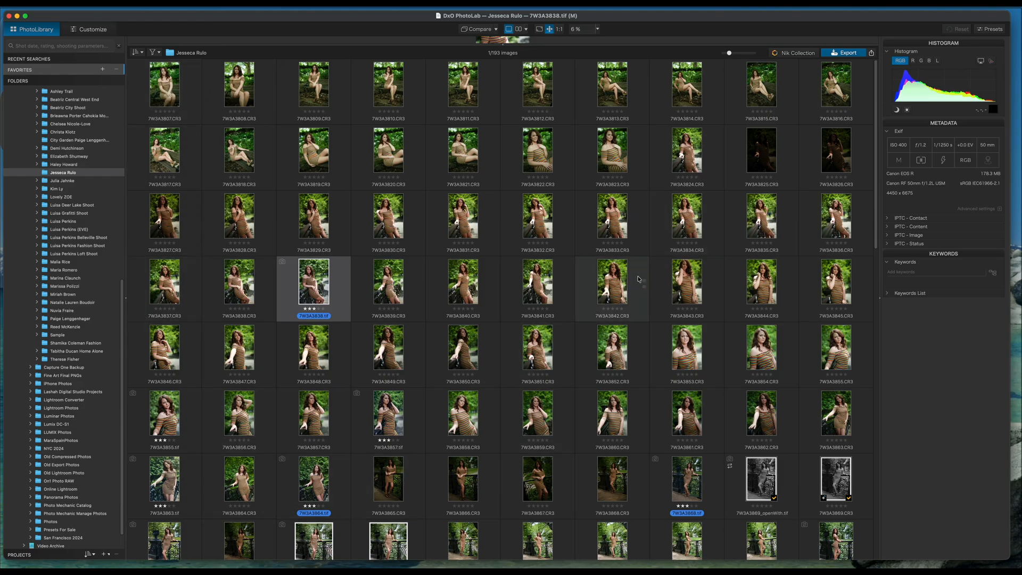
pyautogui.scroll(-3)
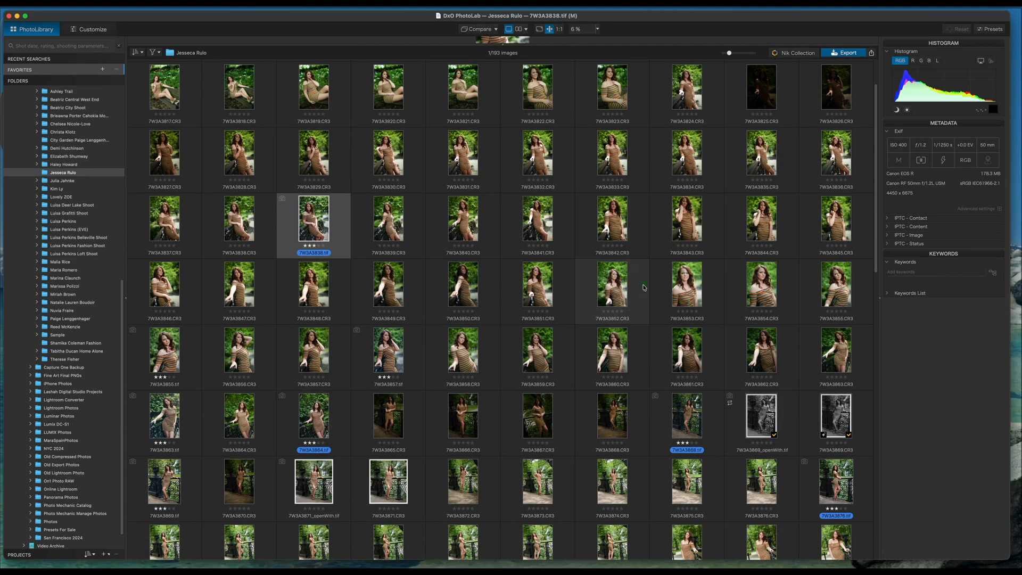
pyautogui.scroll(-3)
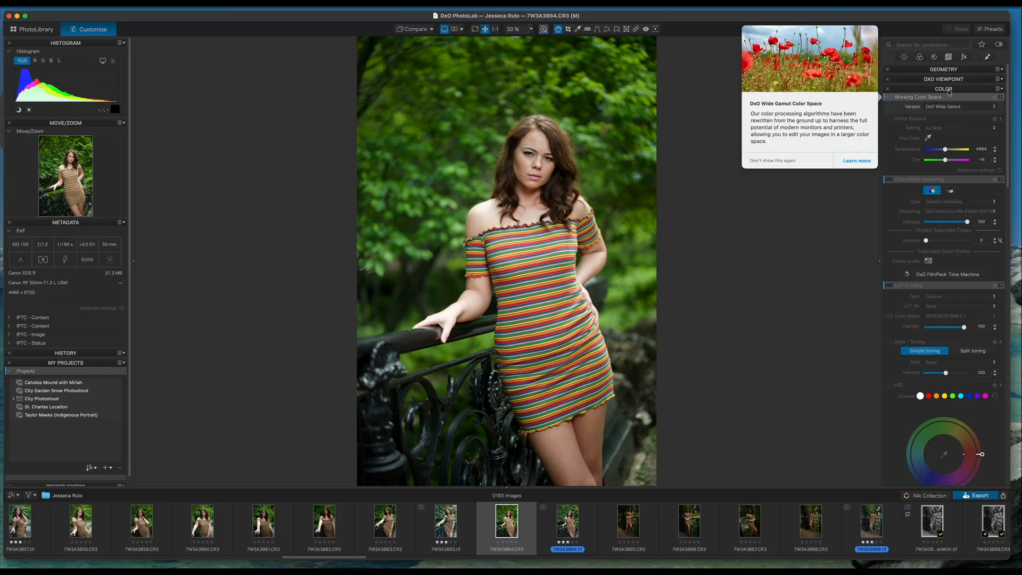
# Create an AI People mask on the woman in the striped dress
pyautogui.click(943, 118)
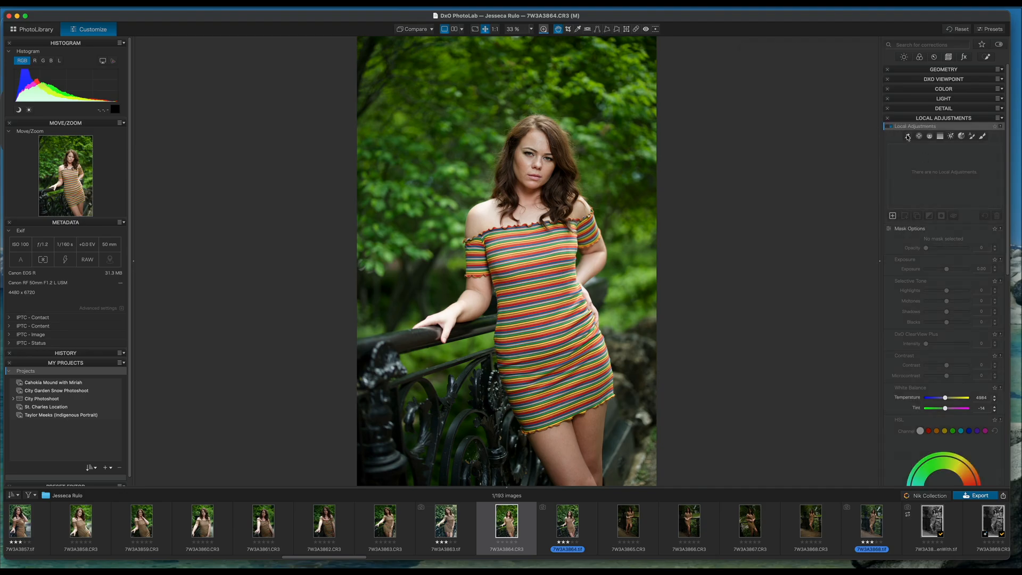
pyautogui.moveTo(906, 136)
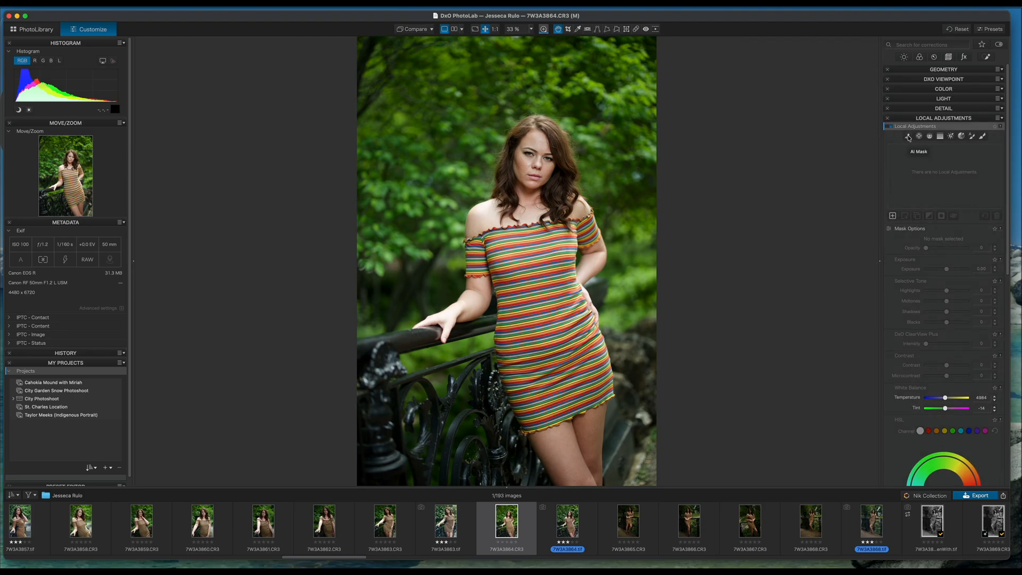
pyautogui.click(908, 137)
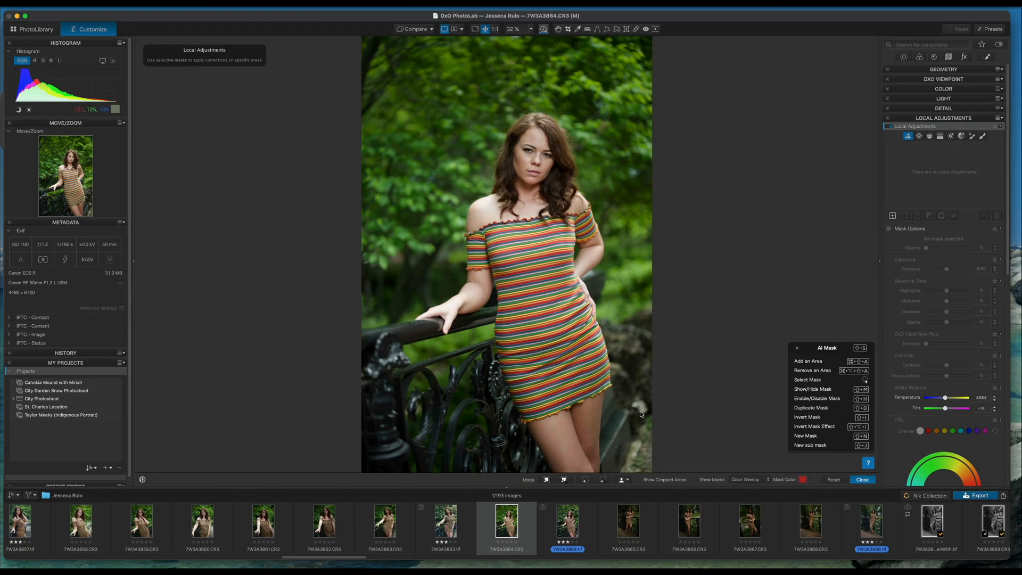
pyautogui.click(808, 361)
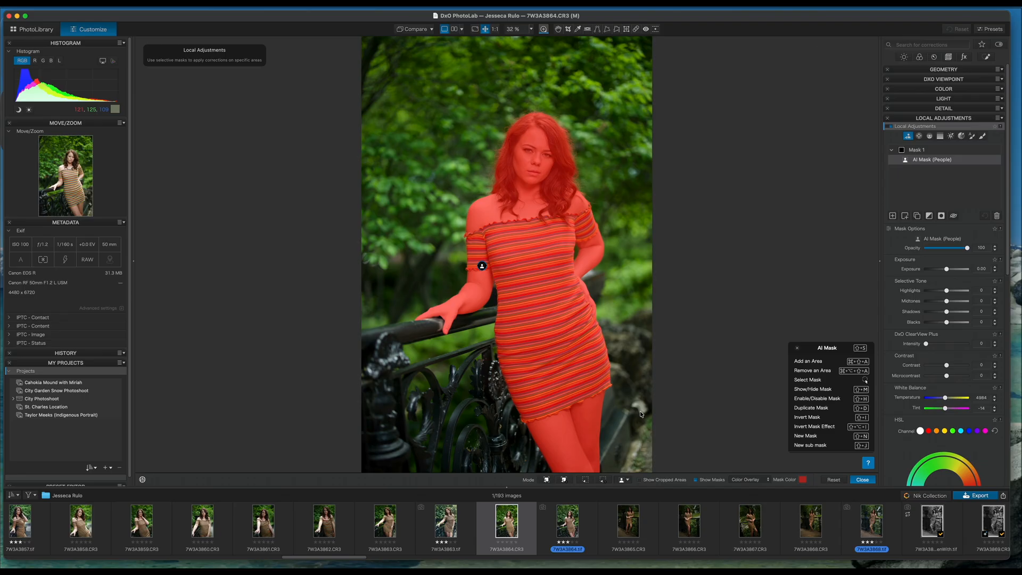
pyautogui.moveTo(557, 197)
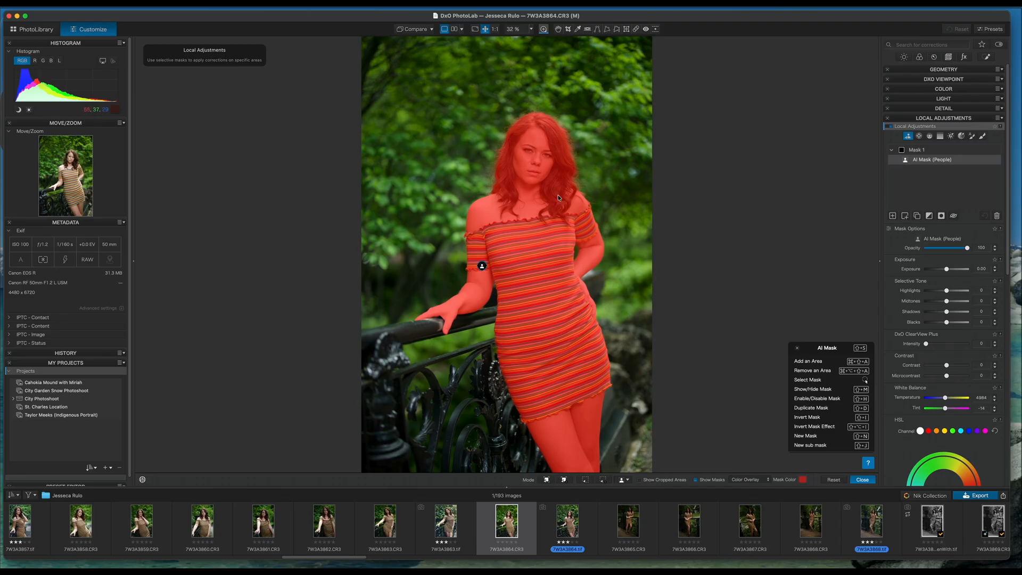
pyautogui.moveTo(530, 106)
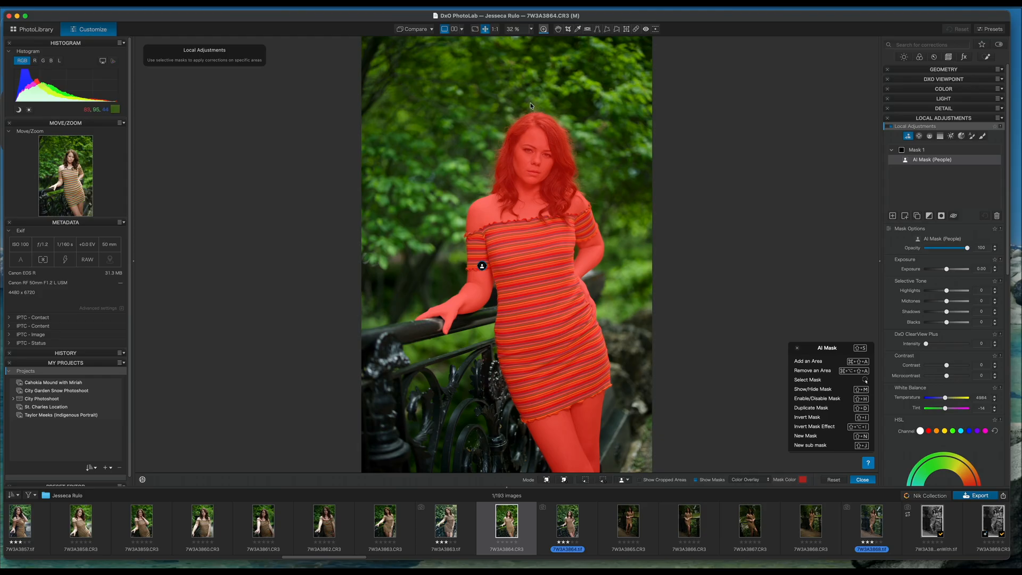
pyautogui.moveTo(575, 383)
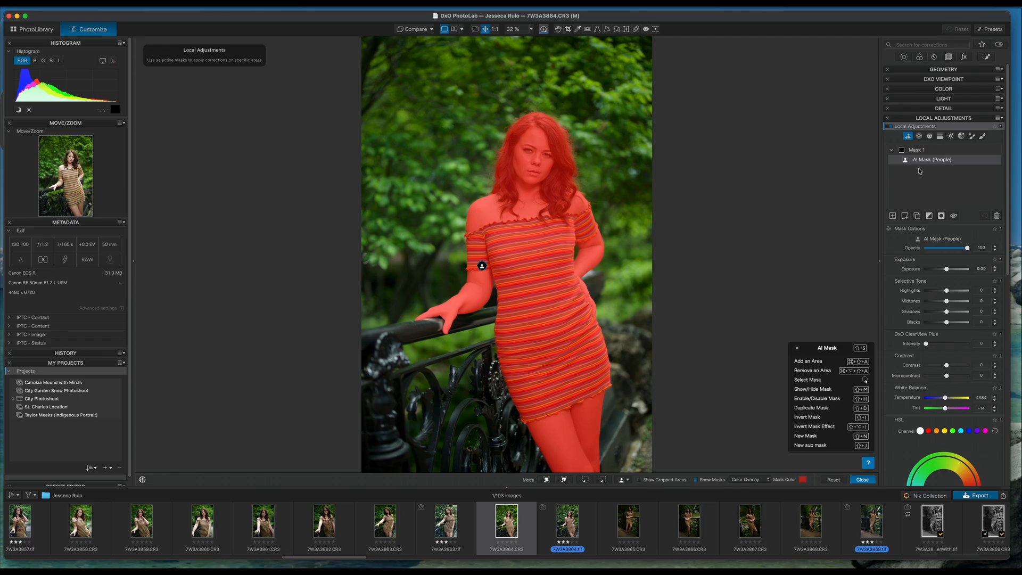
pyautogui.moveTo(687, 395)
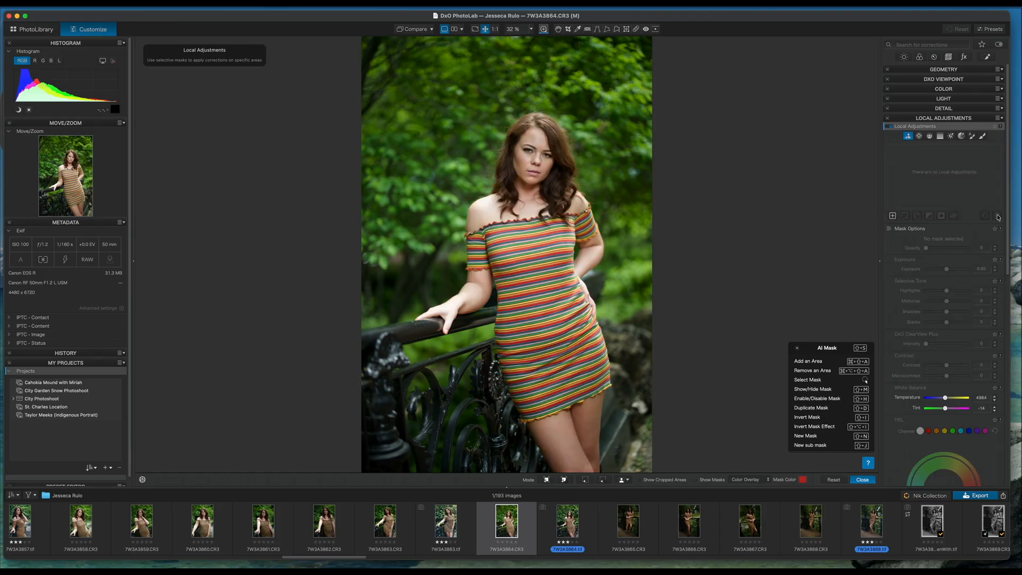
# Add a graduated filter to Mask 1 plus an AI People sub mask
pyautogui.click(940, 135)
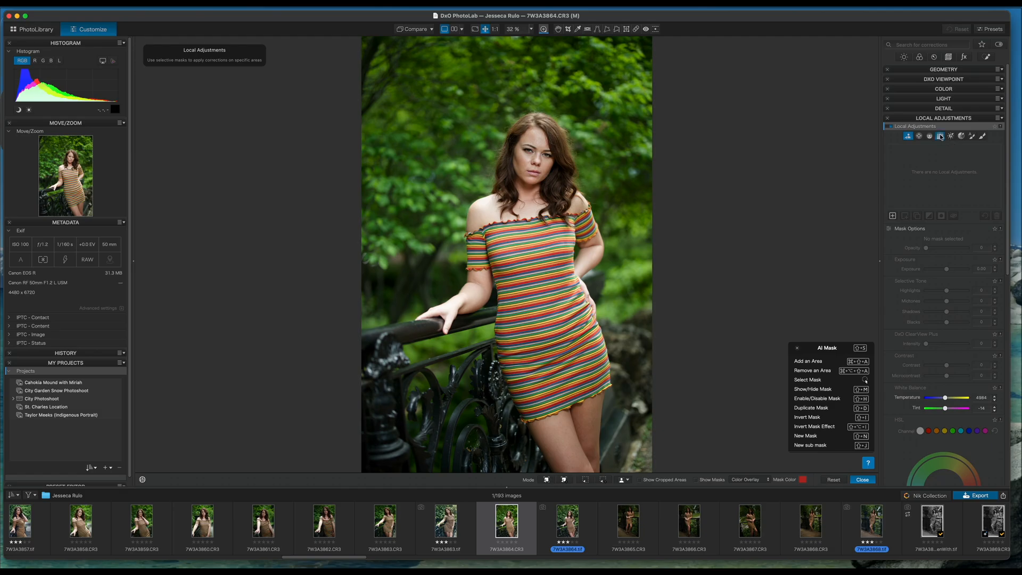
pyautogui.click(939, 136)
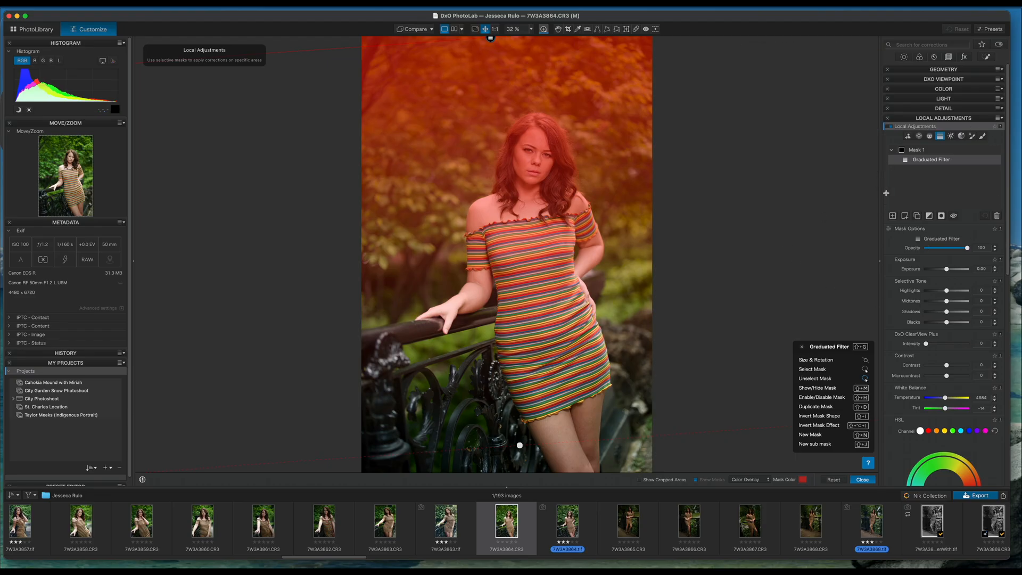
pyautogui.click(814, 444)
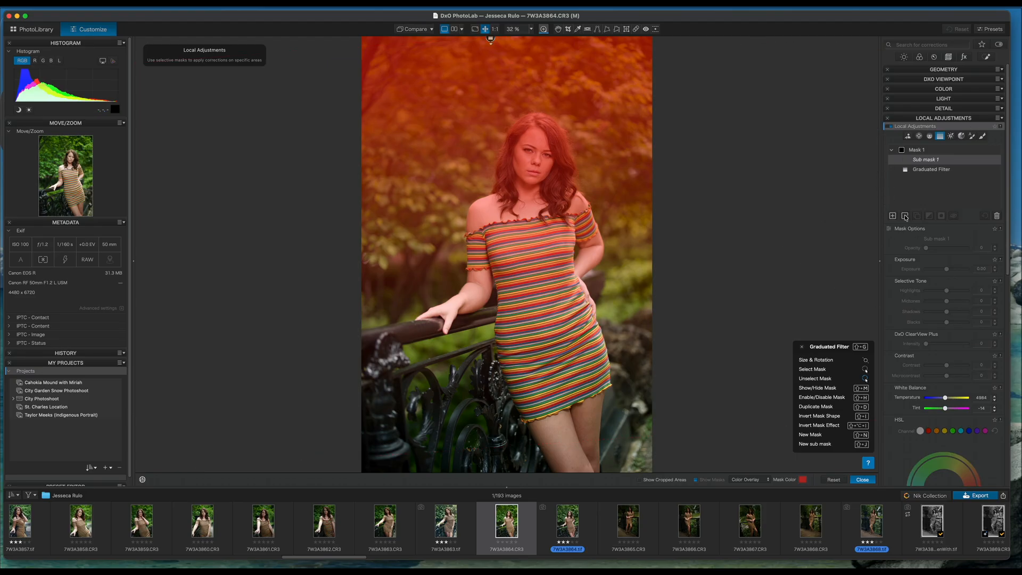
pyautogui.moveTo(791, 349)
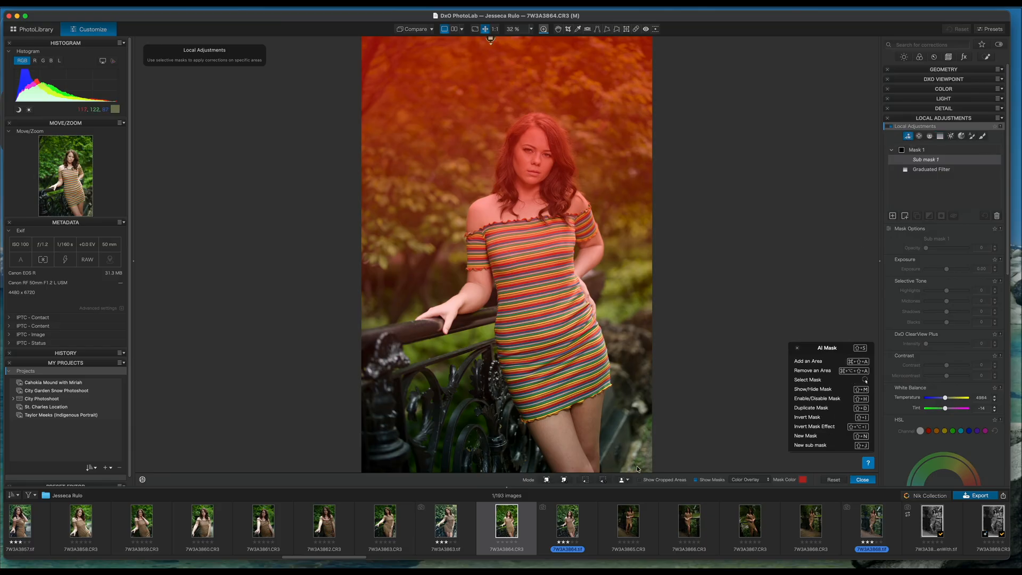
pyautogui.click(807, 379)
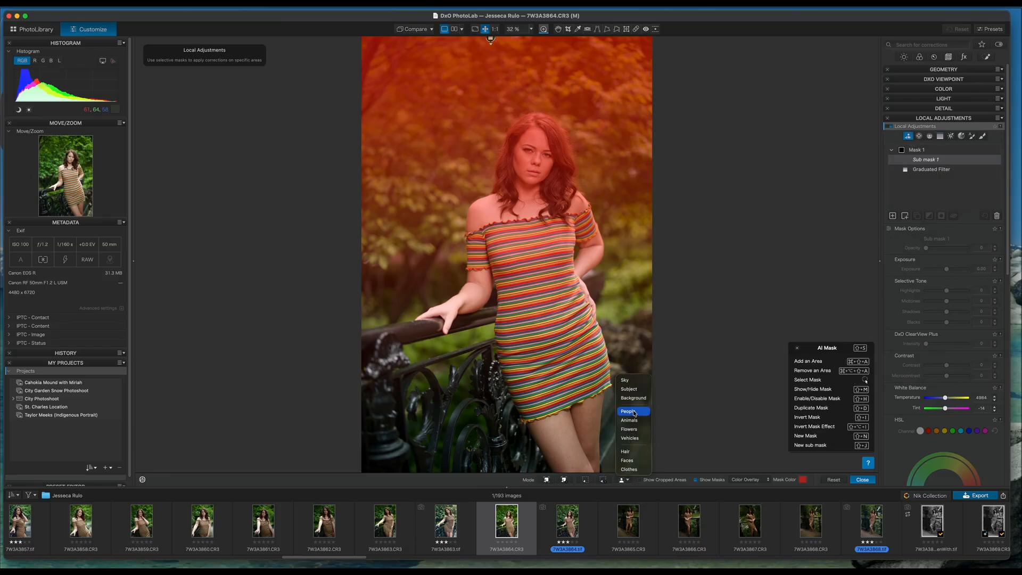
pyautogui.click(628, 411)
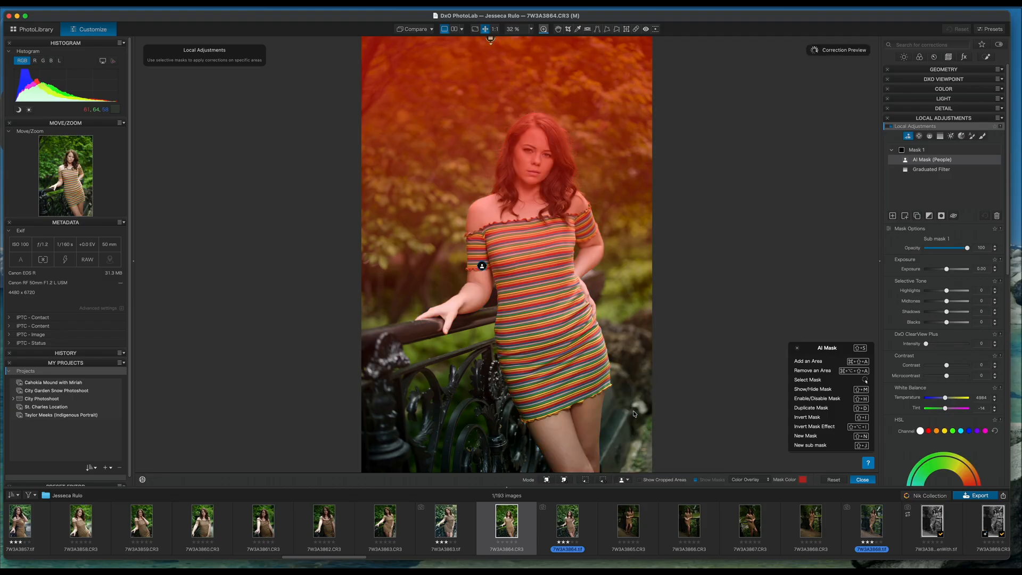
pyautogui.click(812, 389)
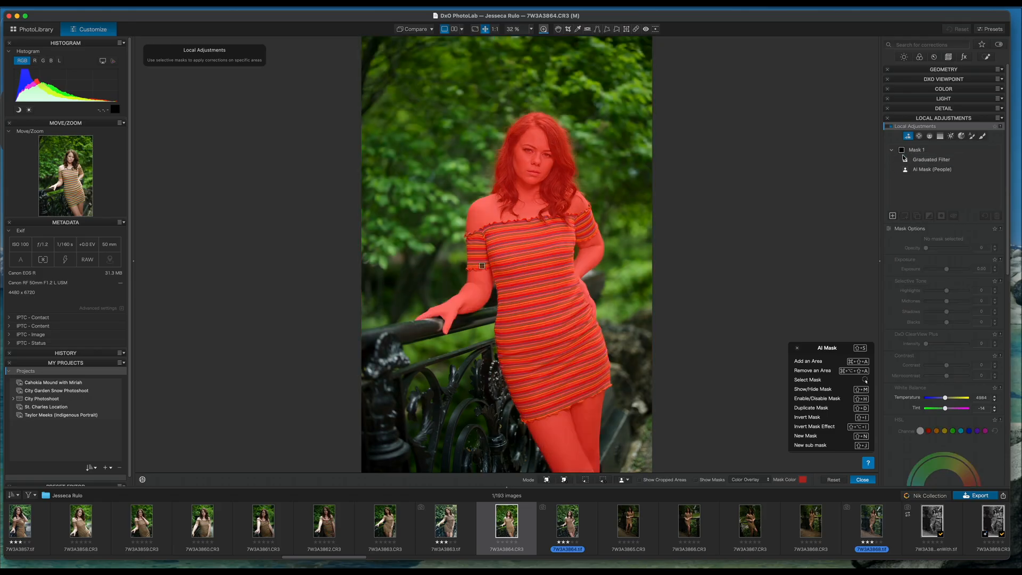
# Set the people sub mask to subtract the woman from the graduated filter
pyautogui.click(932, 159)
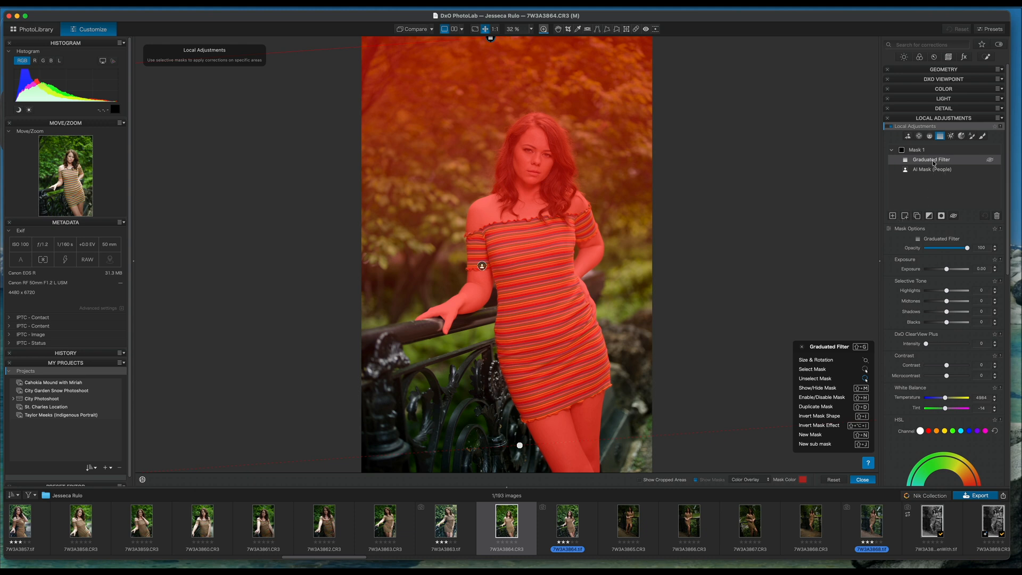
pyautogui.click(932, 169)
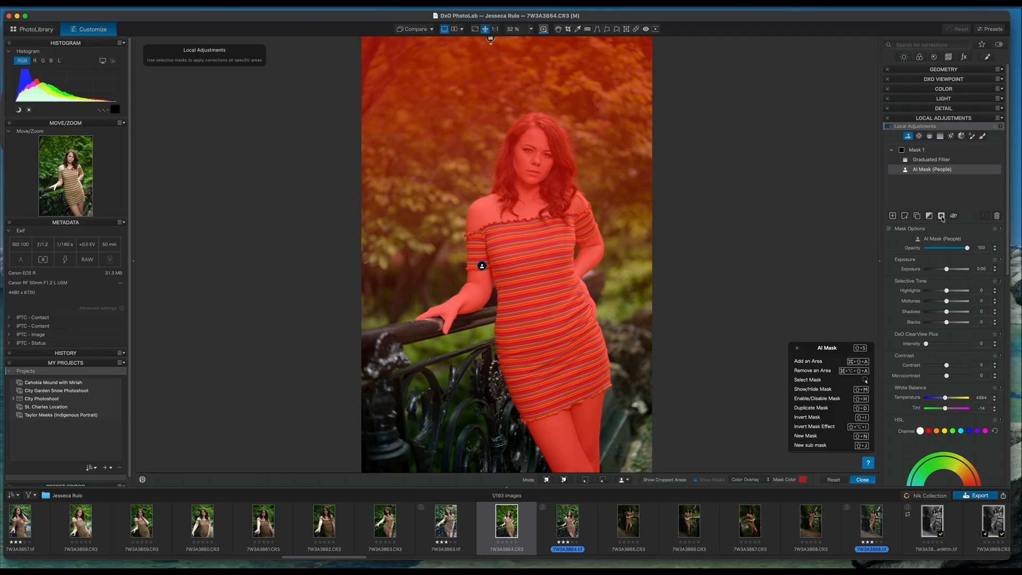
pyautogui.click(813, 388)
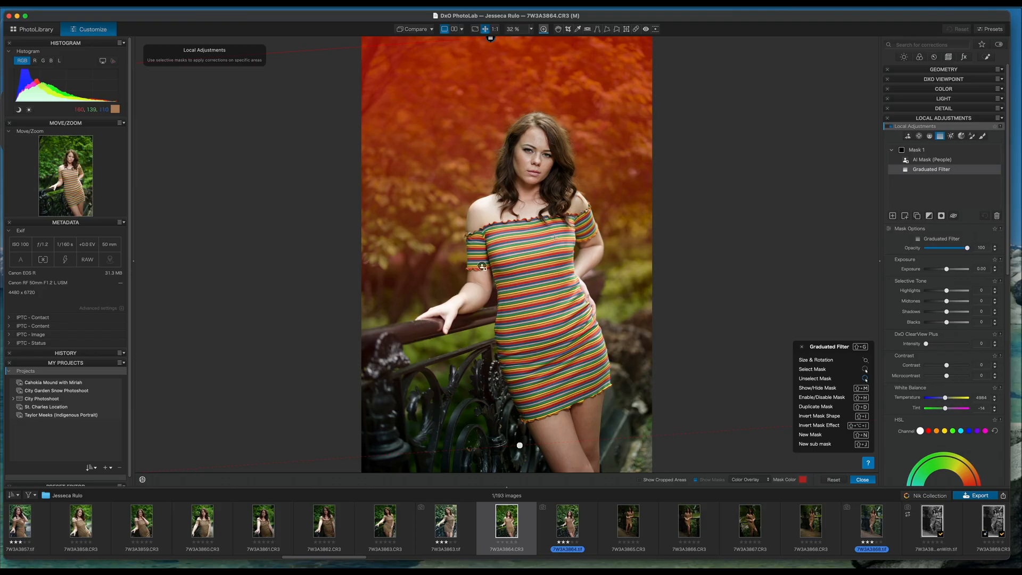
pyautogui.moveTo(391, 433)
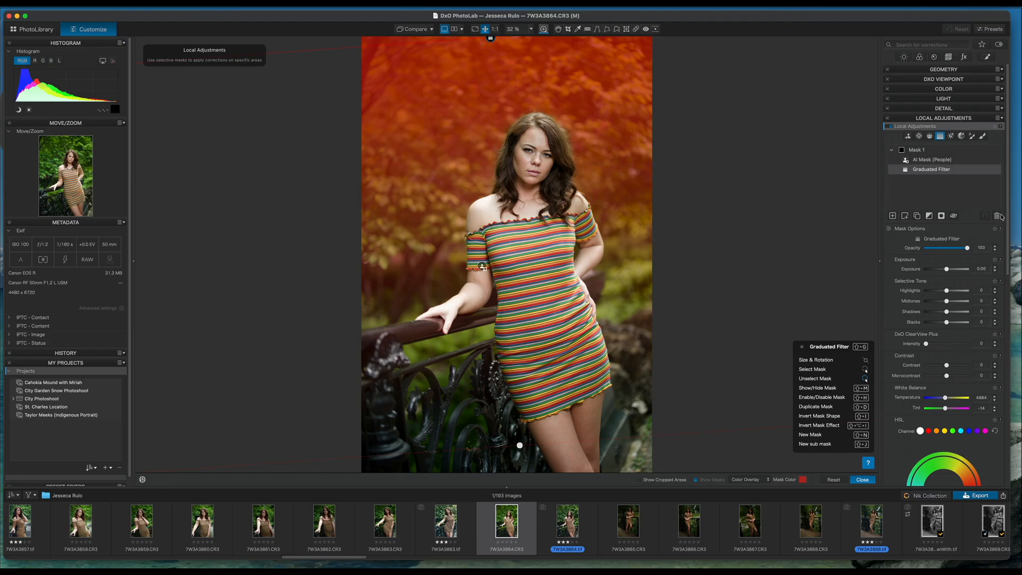
# Delete the graduated filter and people sub masks, and zoom the view to 75%
pyautogui.click(998, 215)
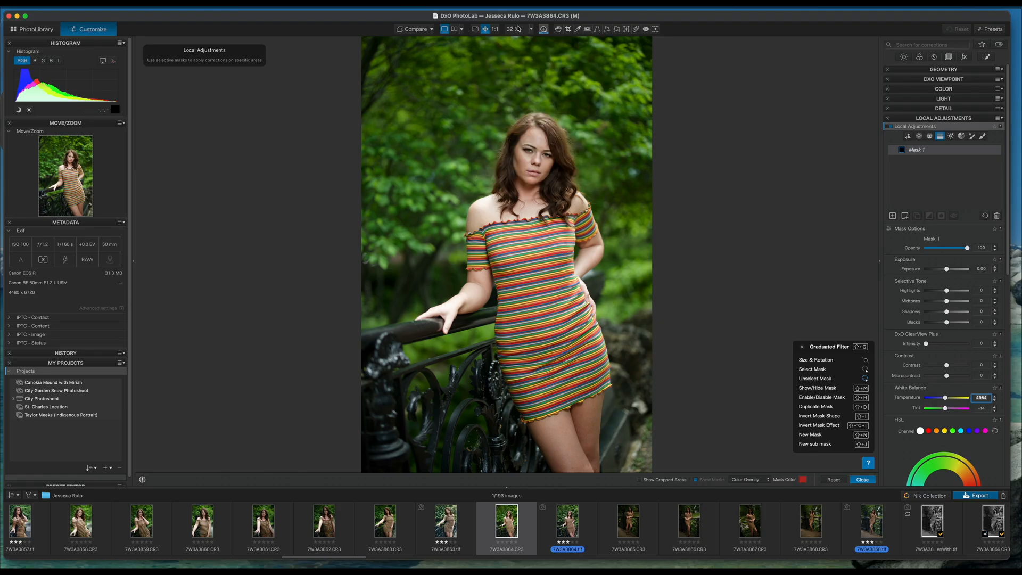
pyautogui.click(521, 29)
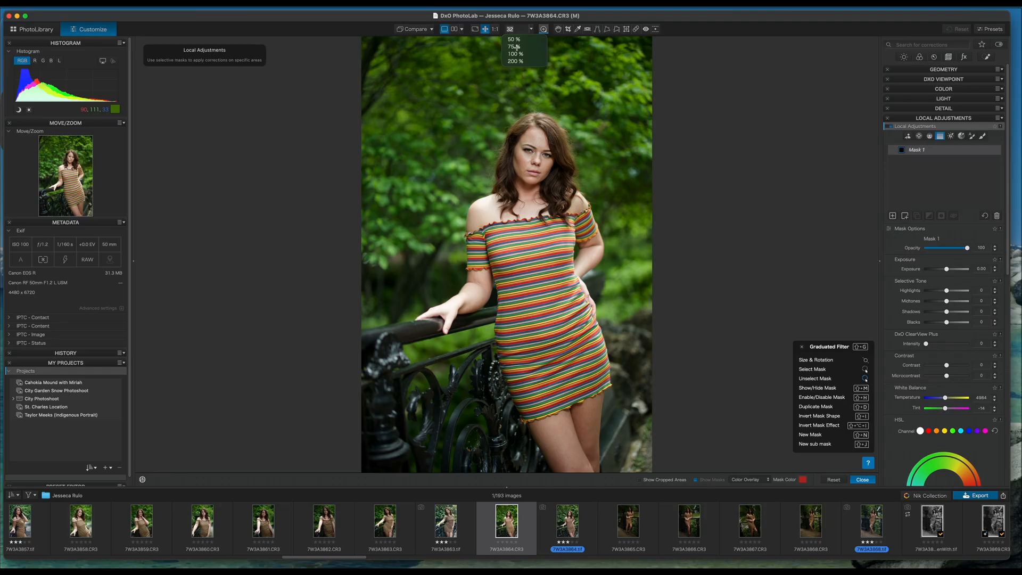
pyautogui.click(514, 46)
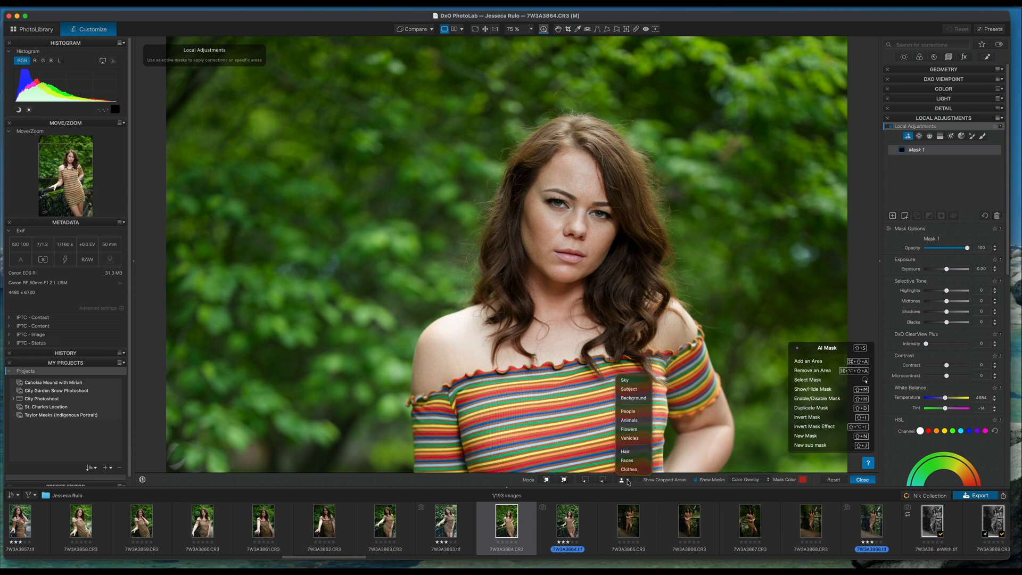
# Choose Hair as the AI mask subject and scroll to the mask options
pyautogui.click(626, 450)
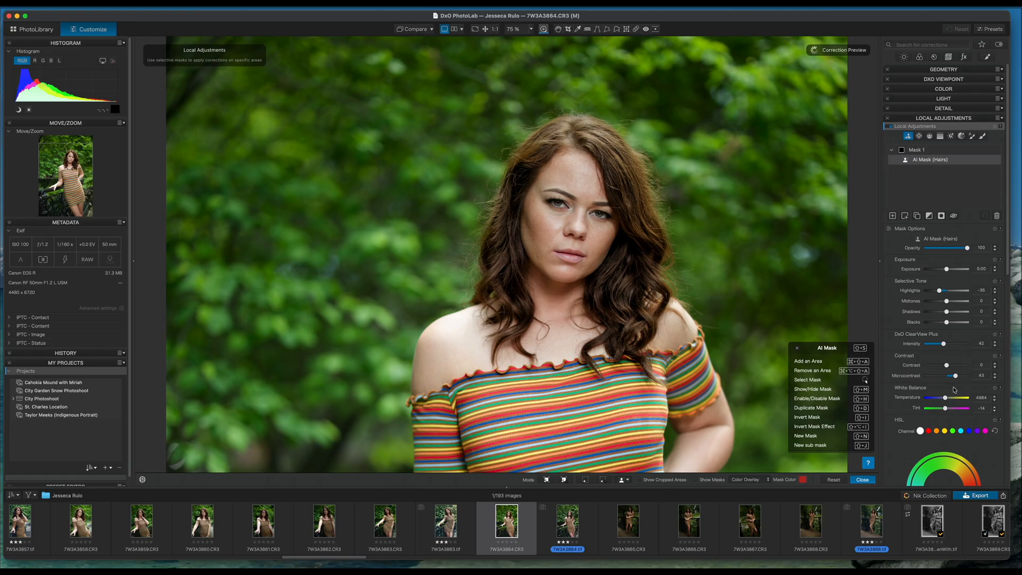
pyautogui.scroll(-3)
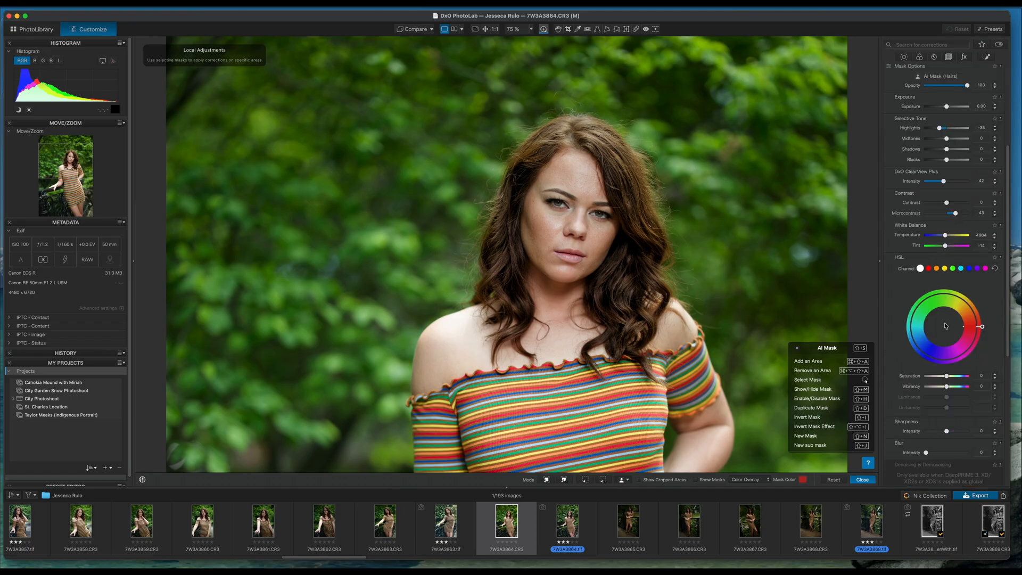
pyautogui.moveTo(948, 436)
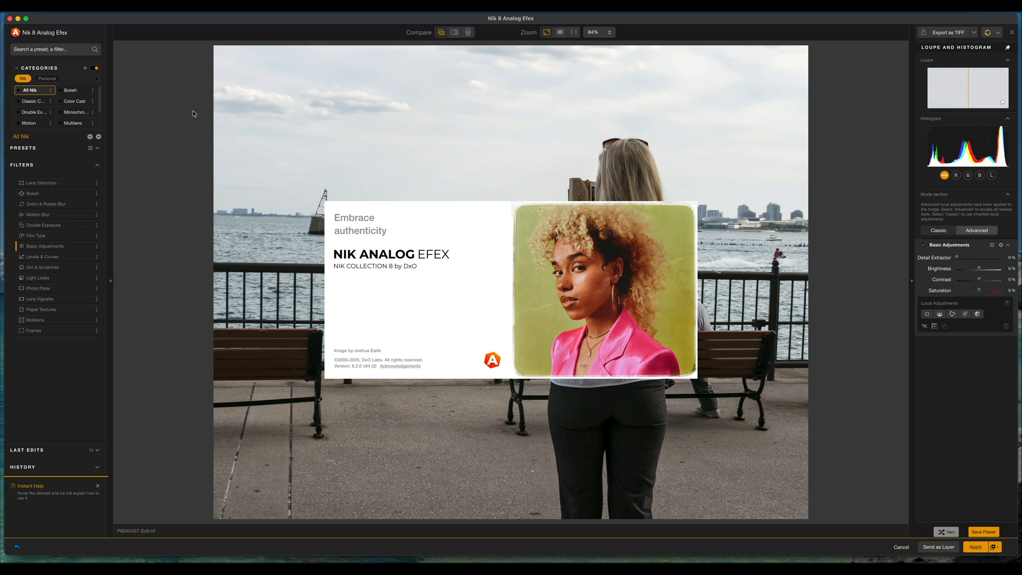
pyautogui.moveTo(318, 166)
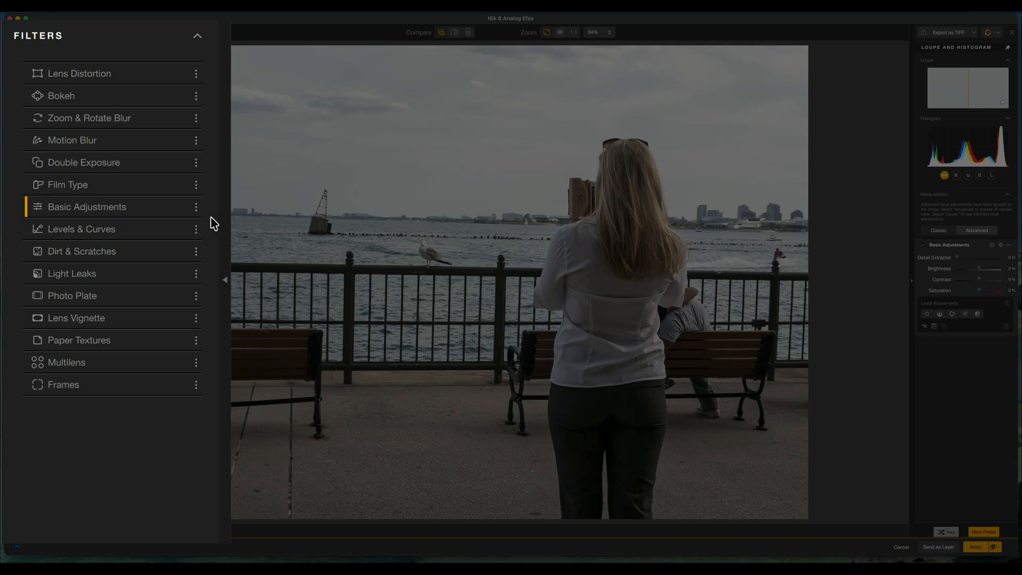
pyautogui.moveTo(43, 355)
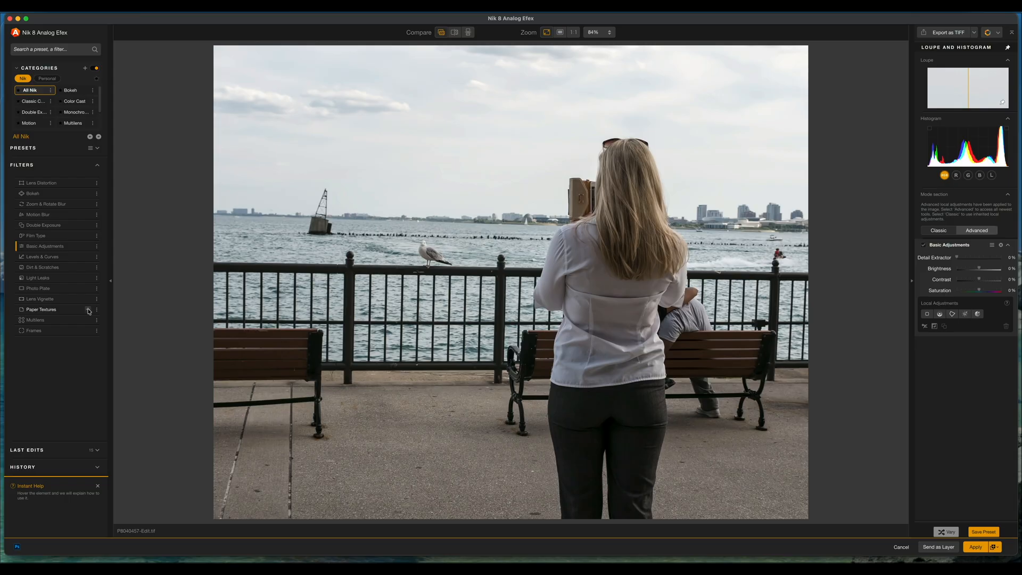
# Add Paper Textures to the photo with Multiply blending at 100% strength
pyautogui.click(41, 308)
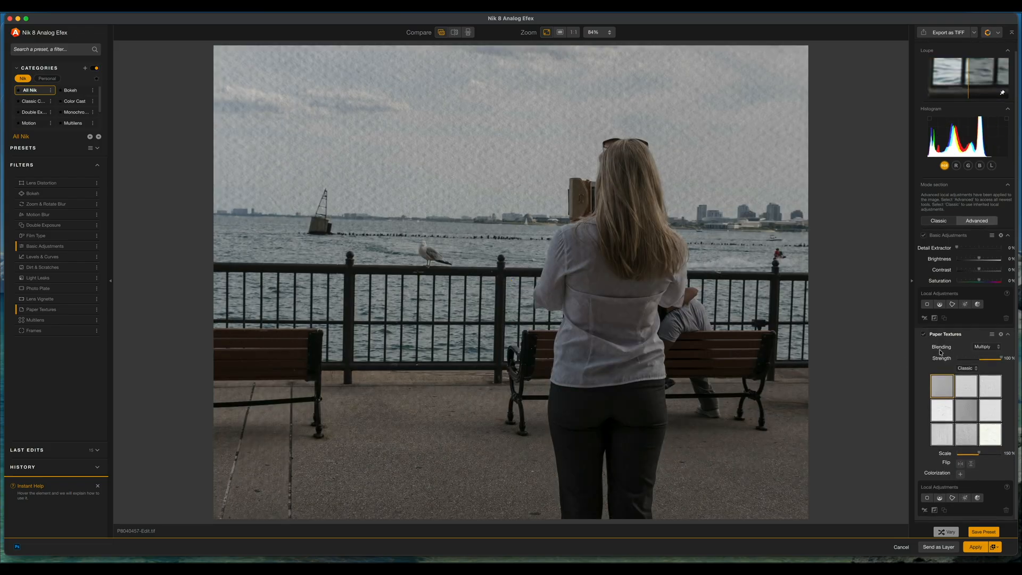
pyautogui.click(985, 346)
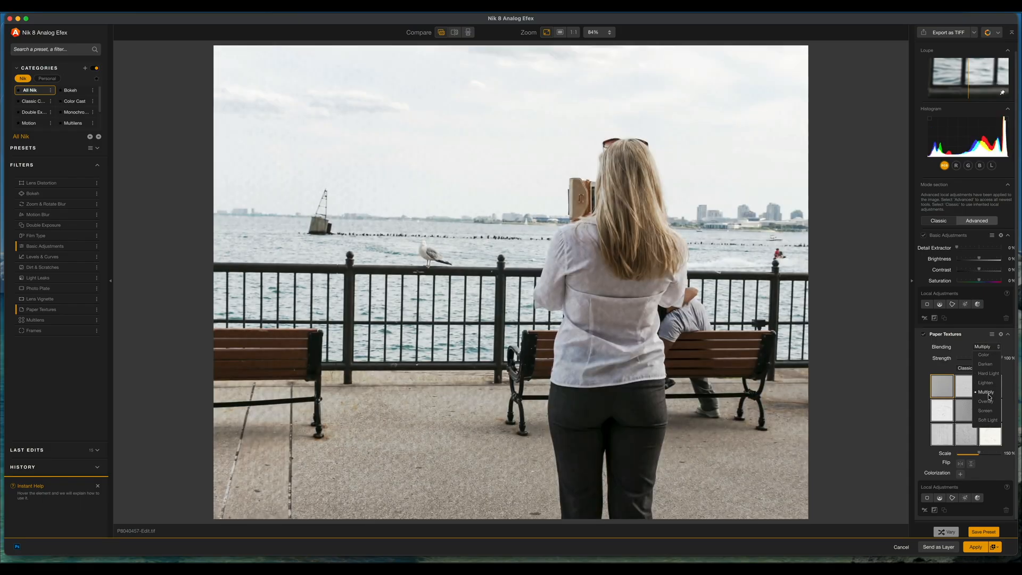
pyautogui.click(985, 392)
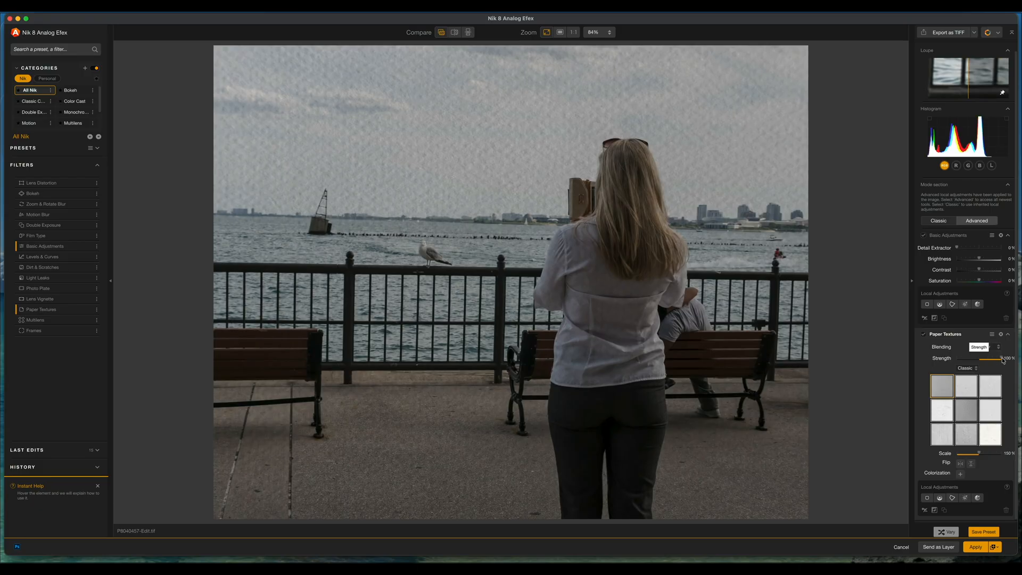
pyautogui.click(981, 346)
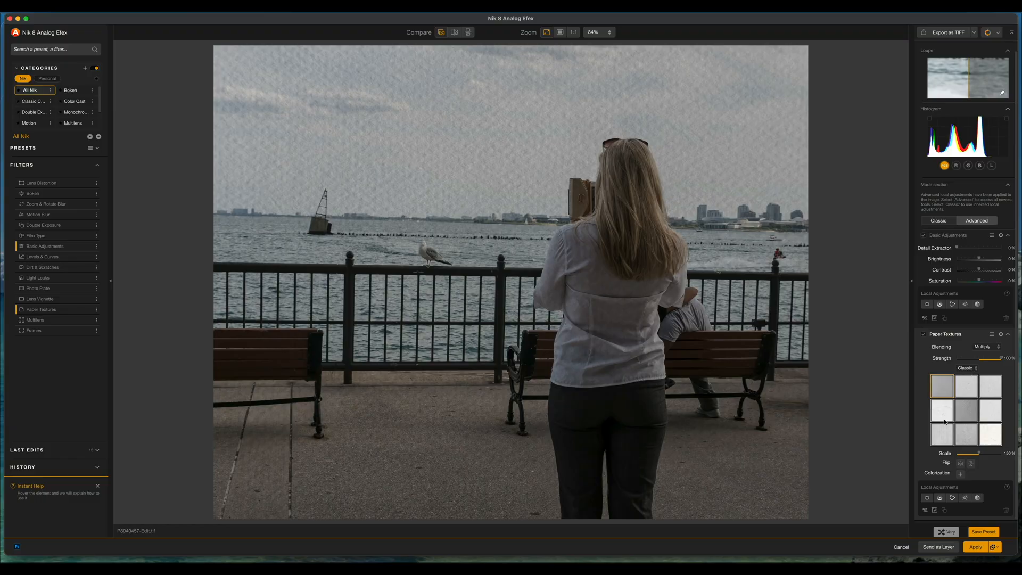
# Try Vintage, Warm and crumpled white paper textures, then return to Vintage
pyautogui.click(966, 433)
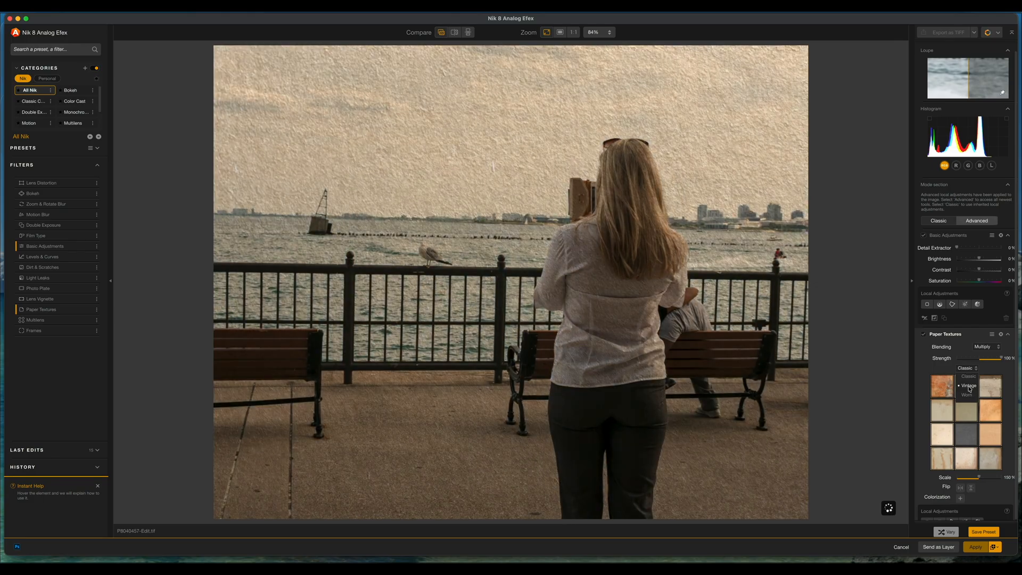
pyautogui.click(967, 385)
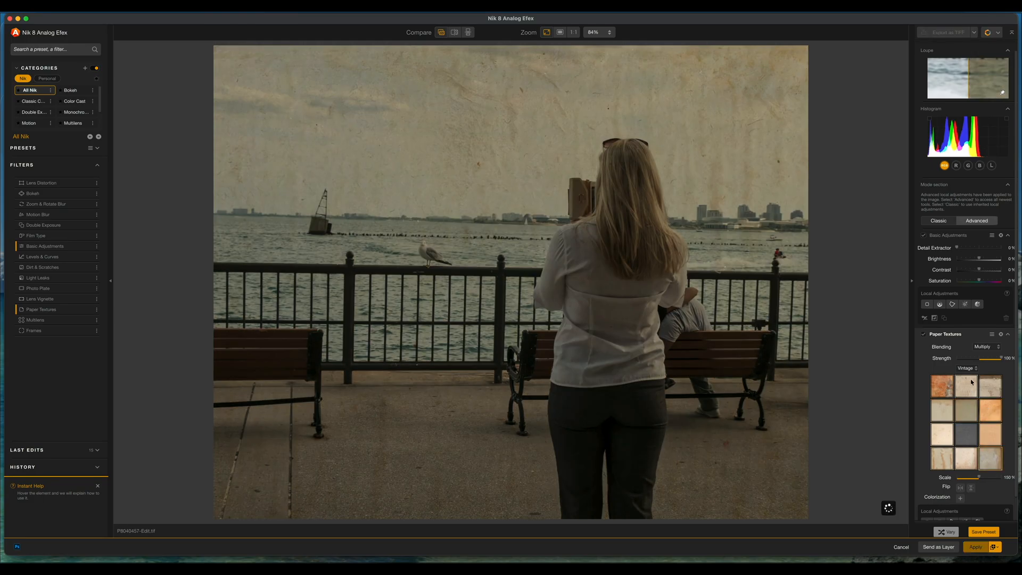
pyautogui.click(967, 369)
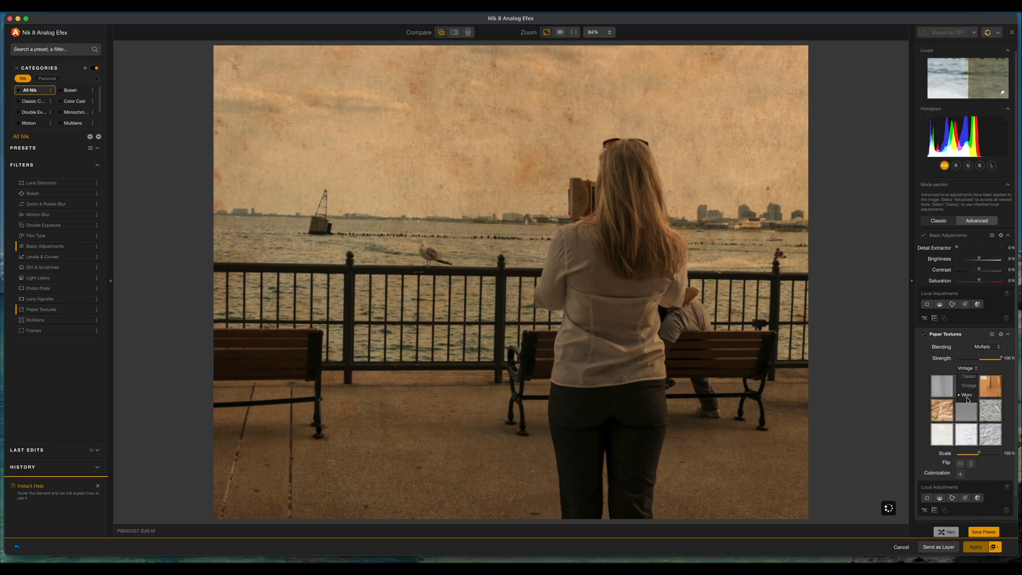
pyautogui.click(989, 391)
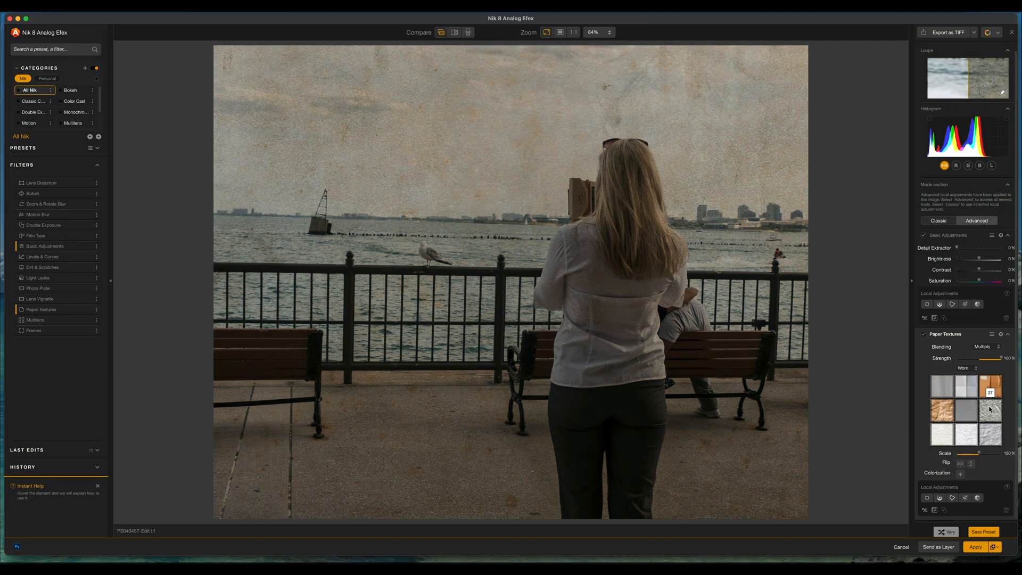
pyautogui.click(989, 435)
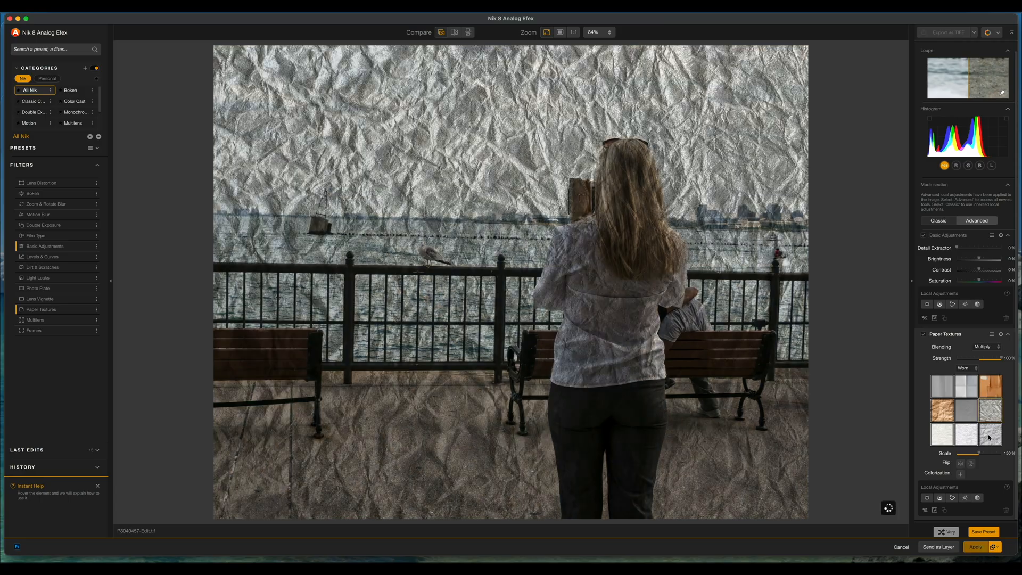
pyautogui.click(989, 435)
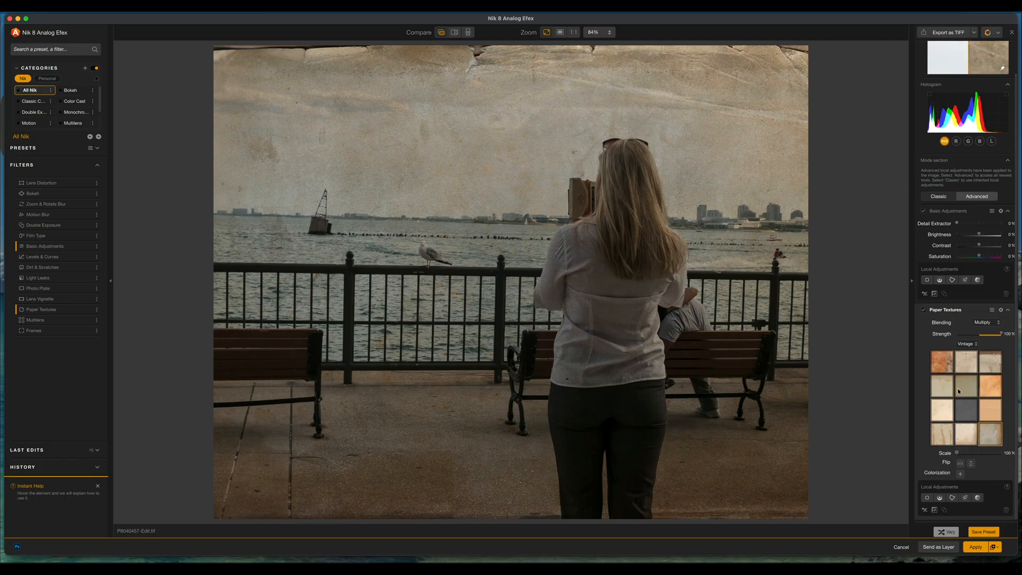
# Flip the texture horizontally and colorize it: Hue 189°, Saturation 24%, Luminance 14%
pyautogui.click(959, 464)
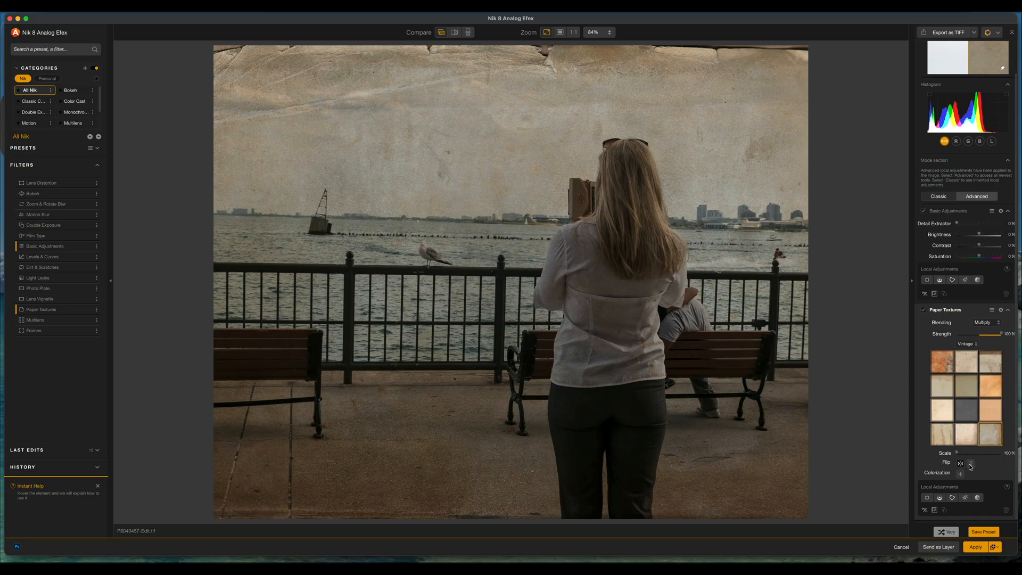
pyautogui.click(970, 464)
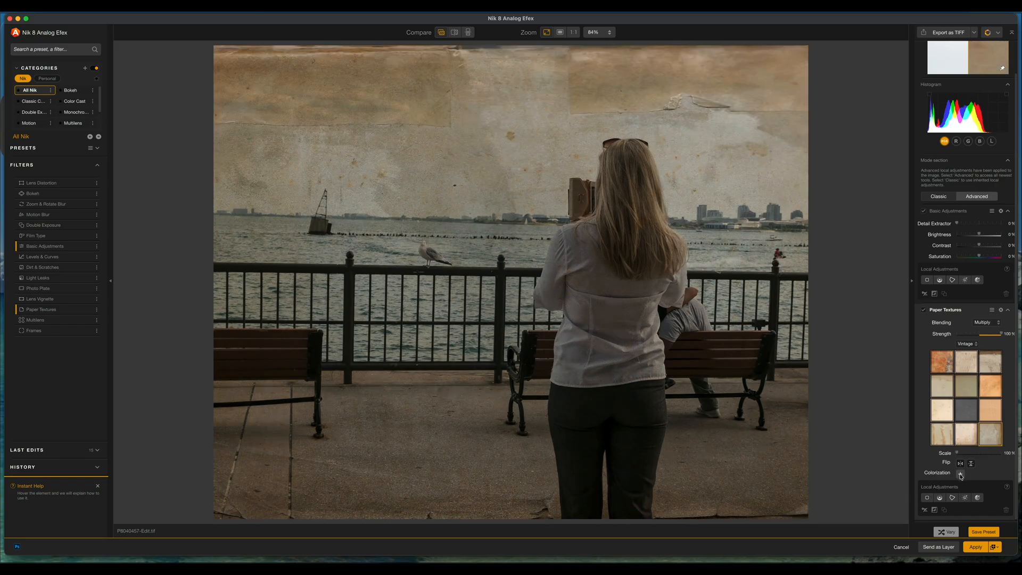
pyautogui.click(961, 473)
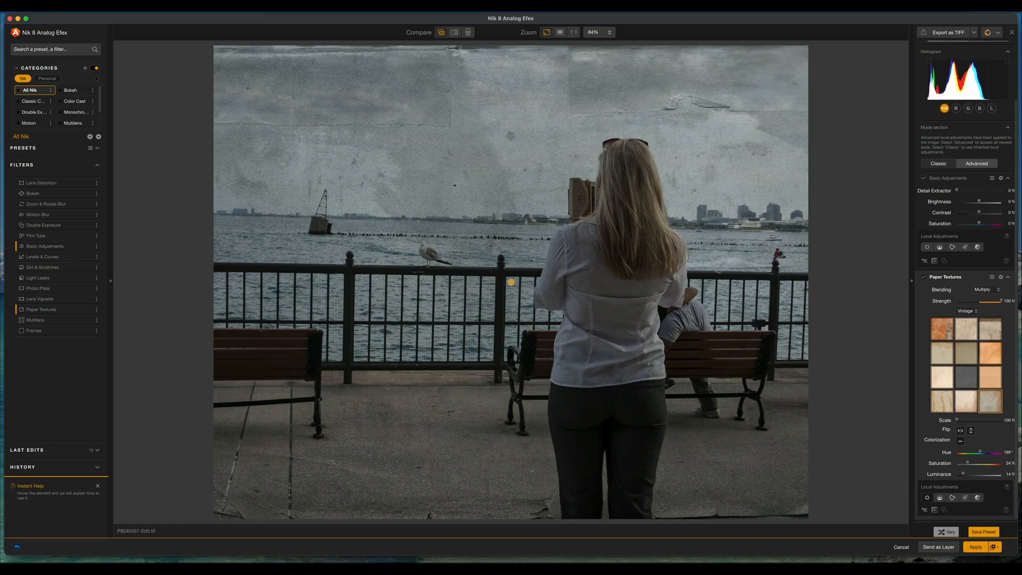
# Place a local control point in the upper-right sky and scroll to its settings
pyautogui.click(697, 101)
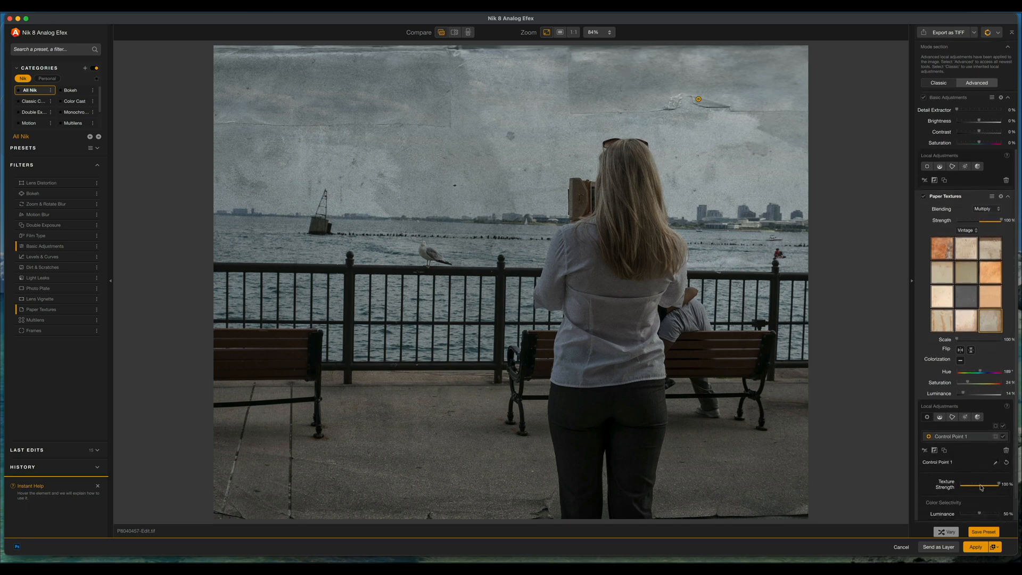
pyautogui.scroll(-3)
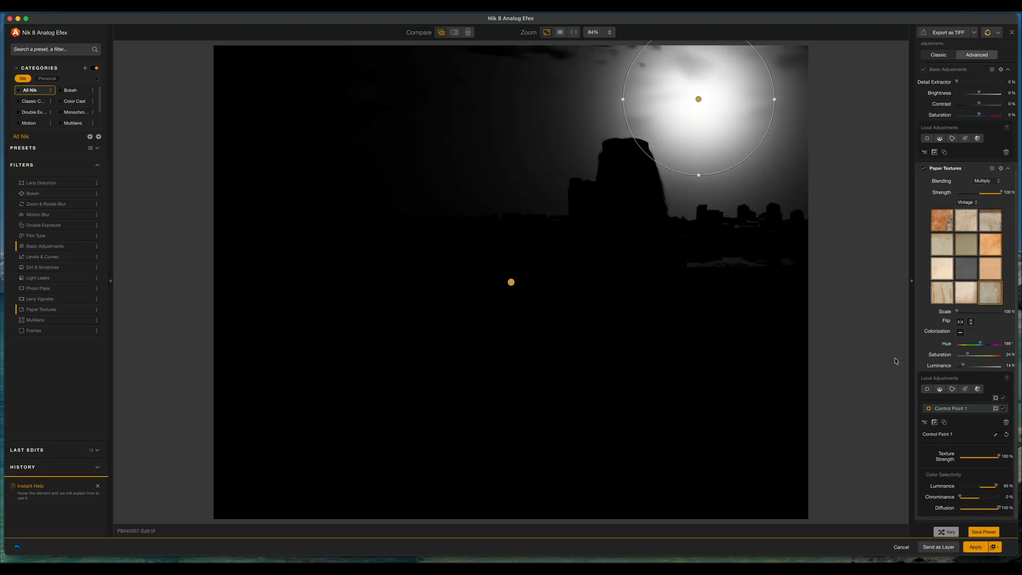
pyautogui.moveTo(630, 177)
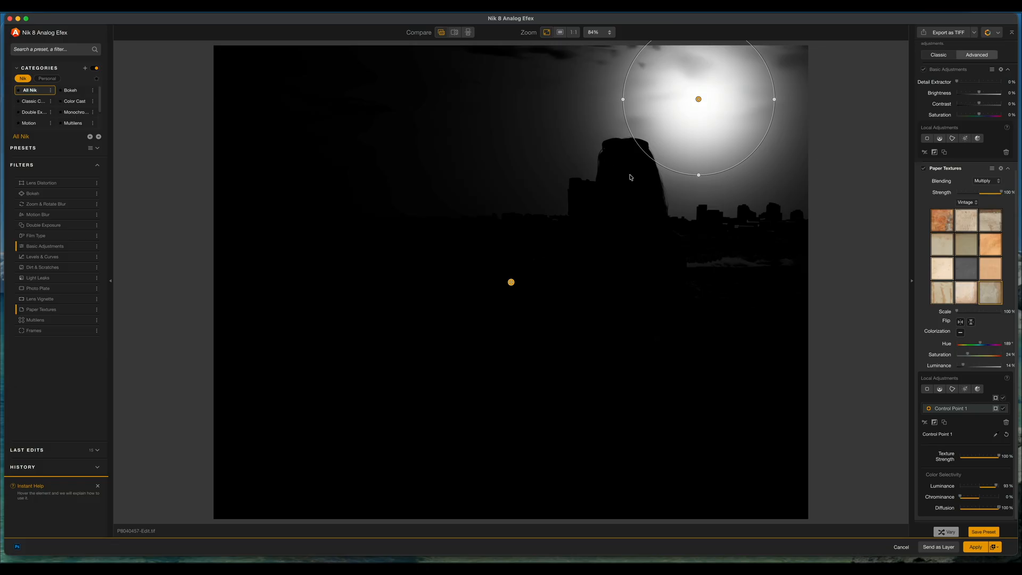
pyautogui.moveTo(778, 141)
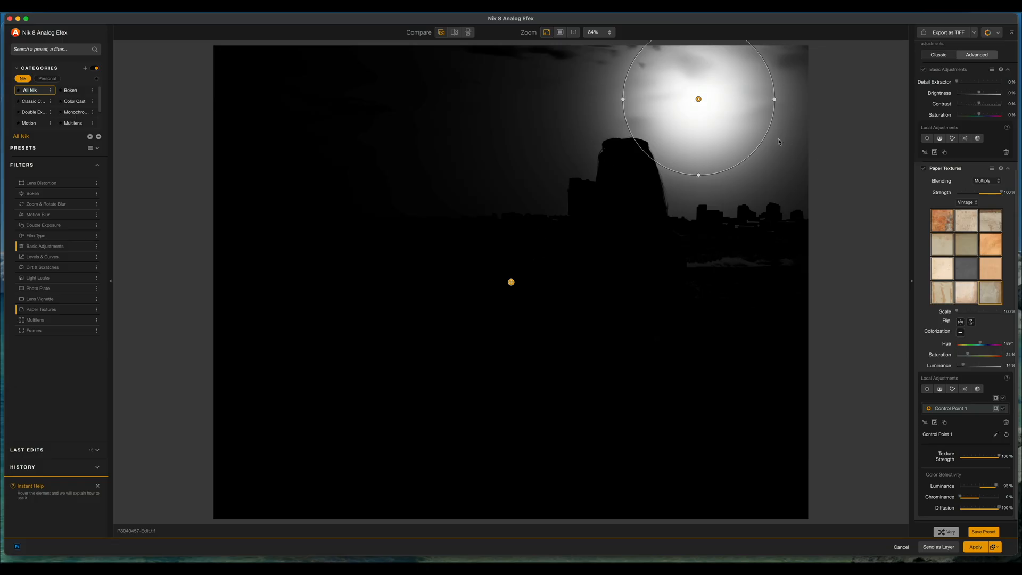
pyautogui.moveTo(741, 235)
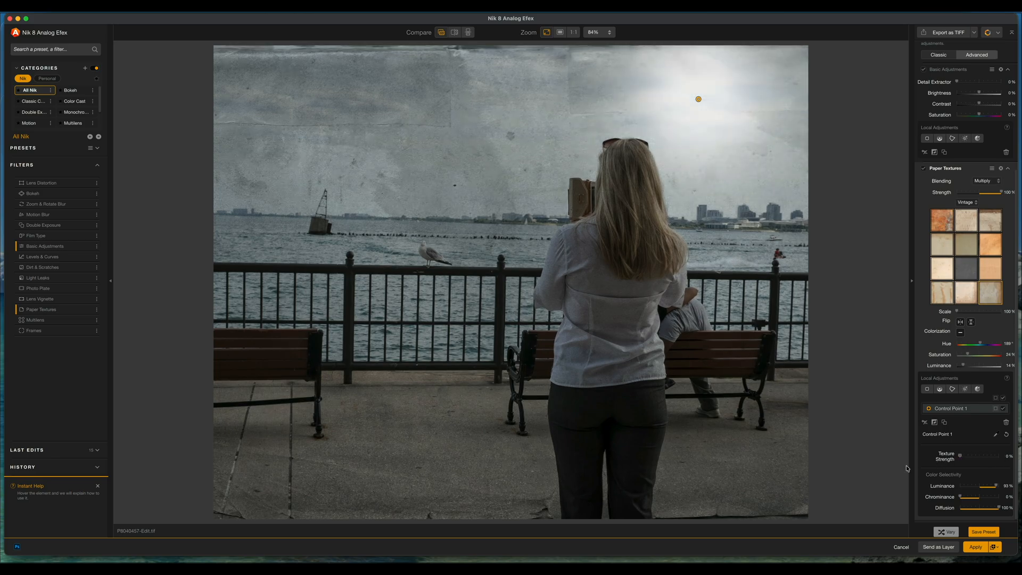
# Show the first sky point's reach, then resize the left cloudy-sky point at 0% texture
pyautogui.click(697, 99)
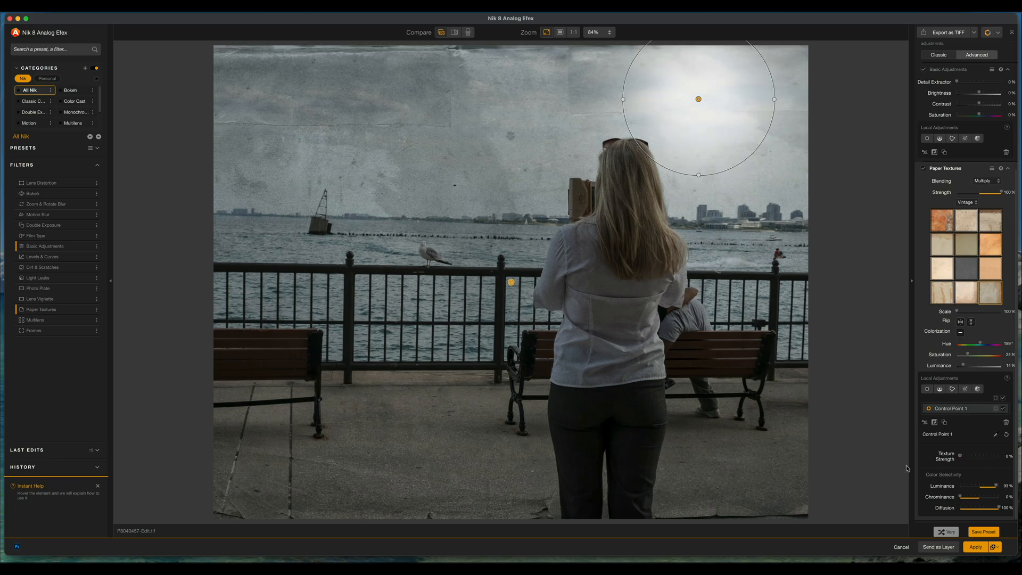
pyautogui.moveTo(787, 194)
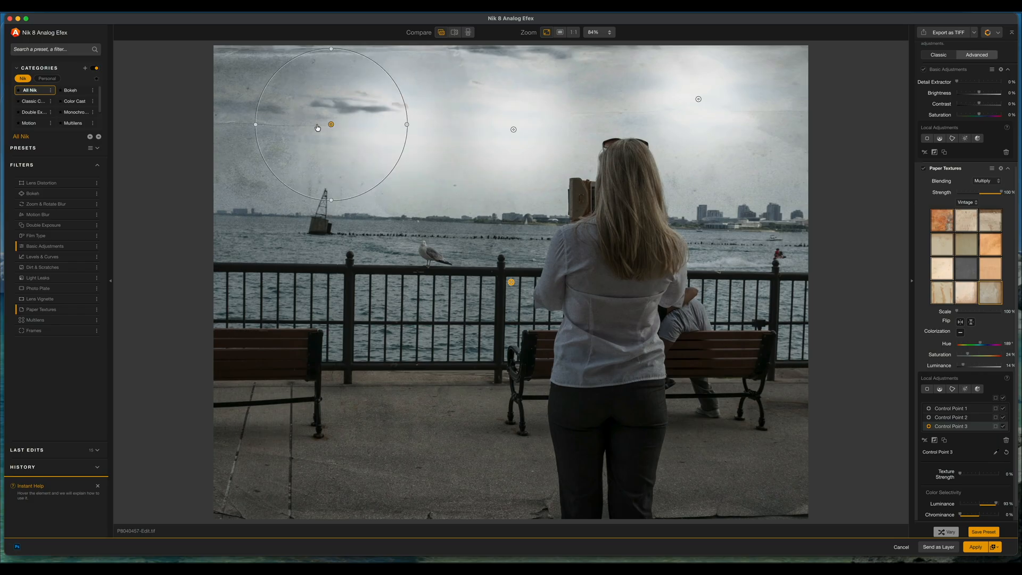
pyautogui.moveTo(330, 124); pyautogui.dragTo(316, 115)
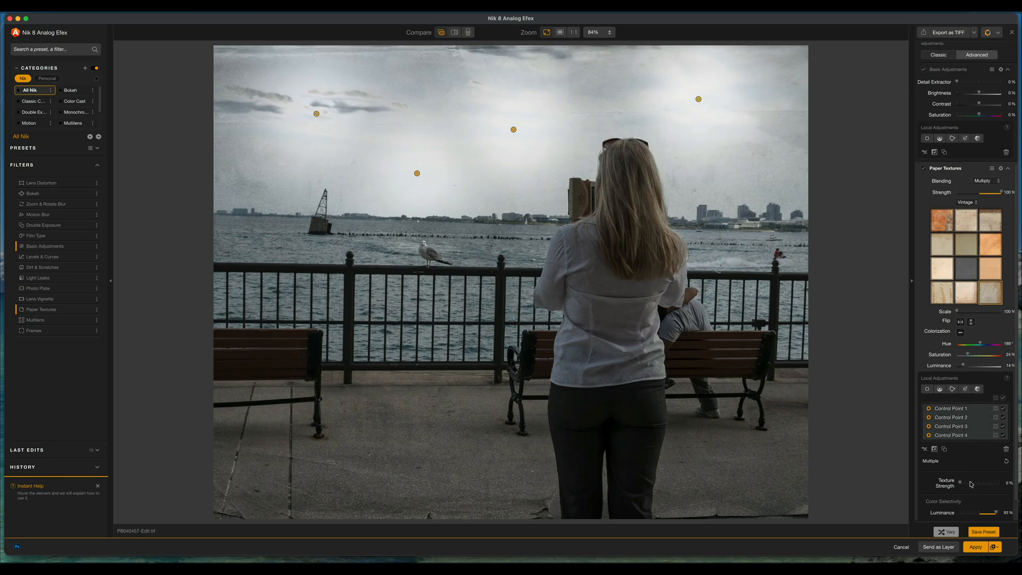
pyautogui.moveTo(960, 485)
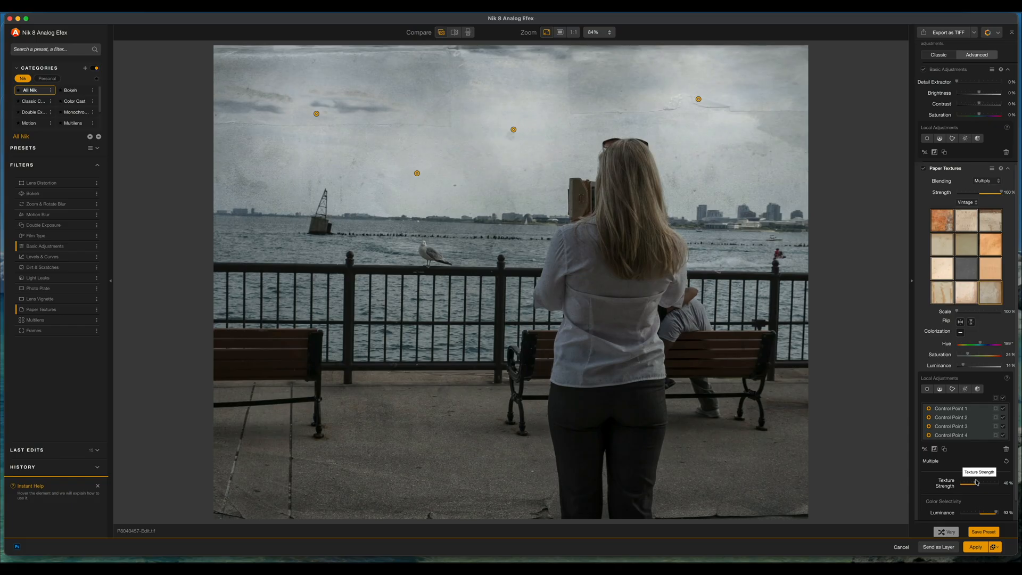
pyautogui.moveTo(993, 412)
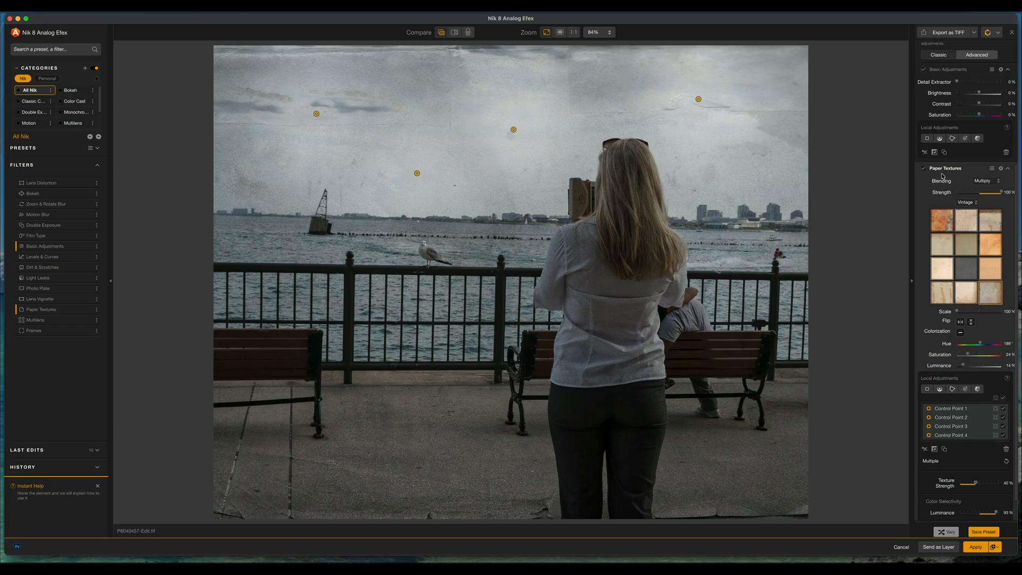
pyautogui.click(416, 173)
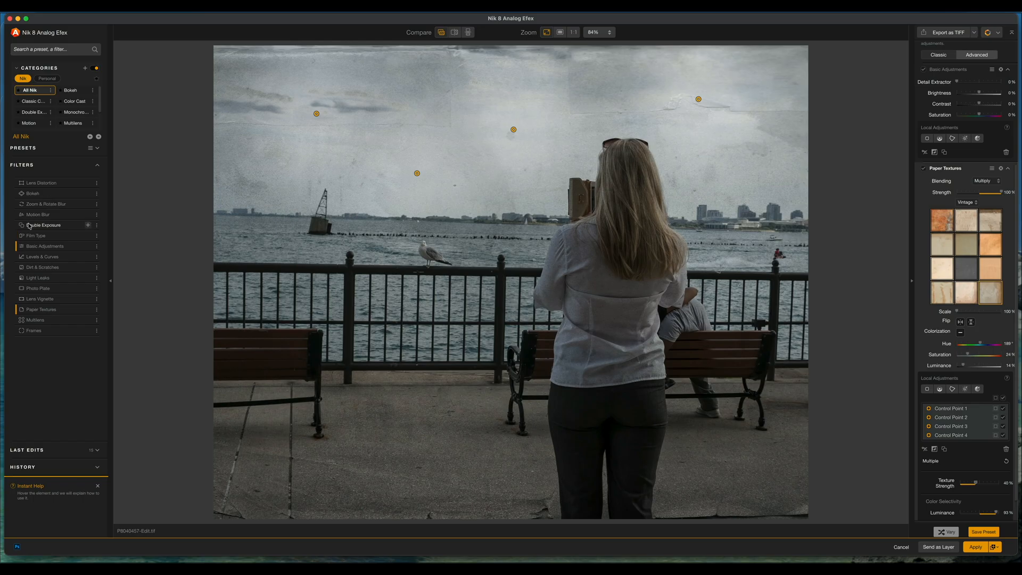
pyautogui.moveTo(44, 203)
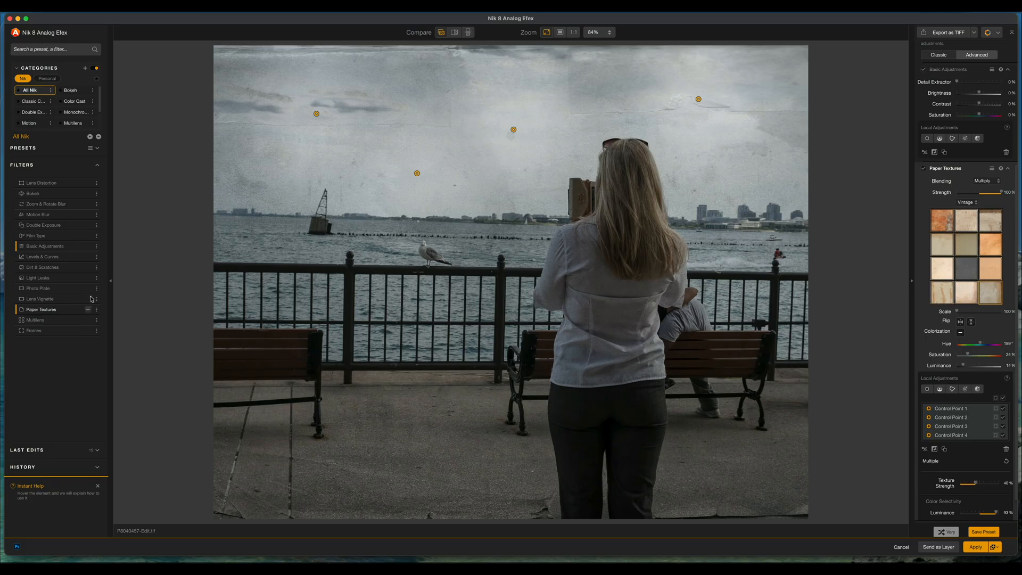
pyautogui.moveTo(20, 170)
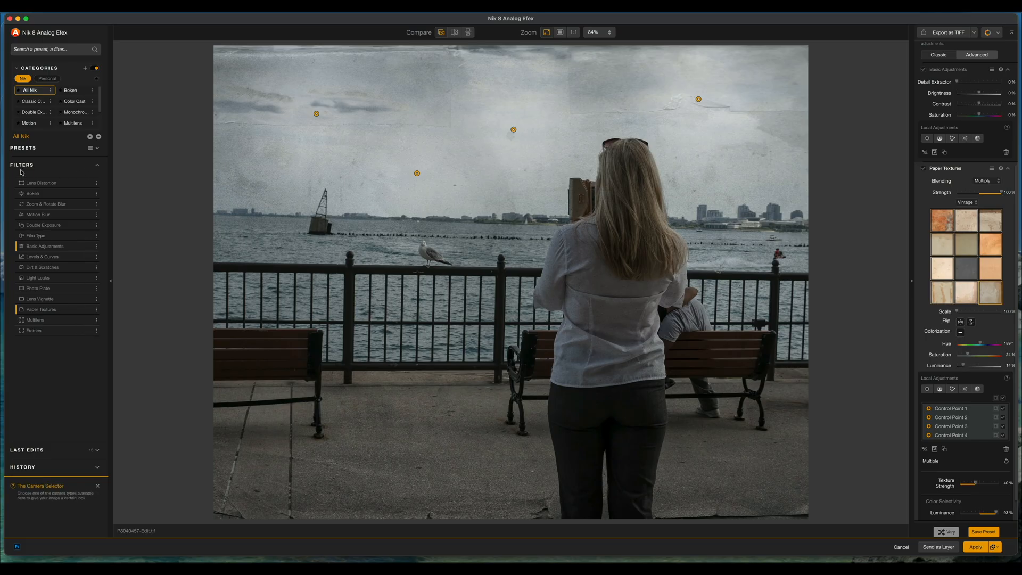
pyautogui.moveTo(63, 221)
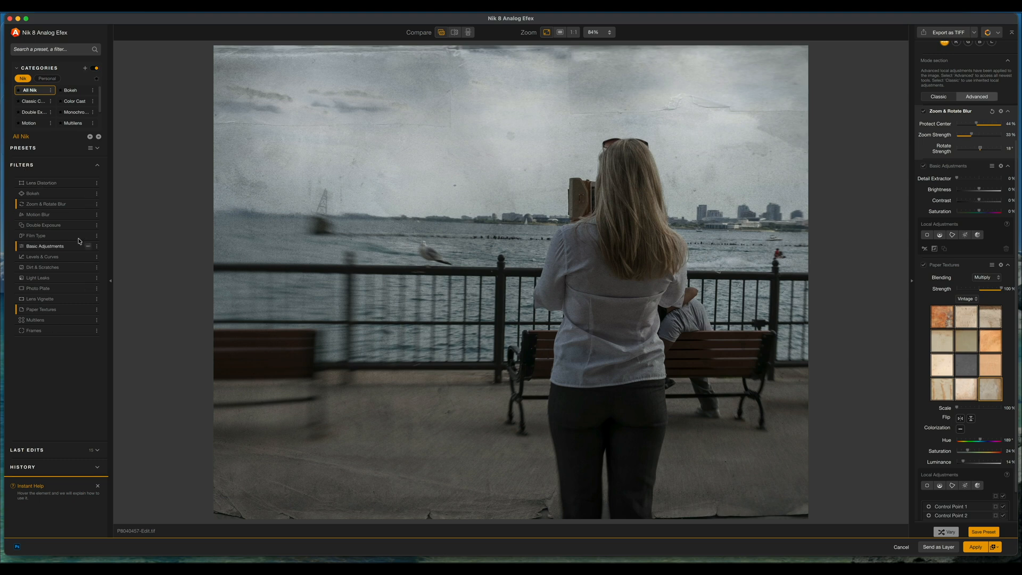
# Add a Film Type look using a B&W neutral film, with stronger fade
pyautogui.click(35, 235)
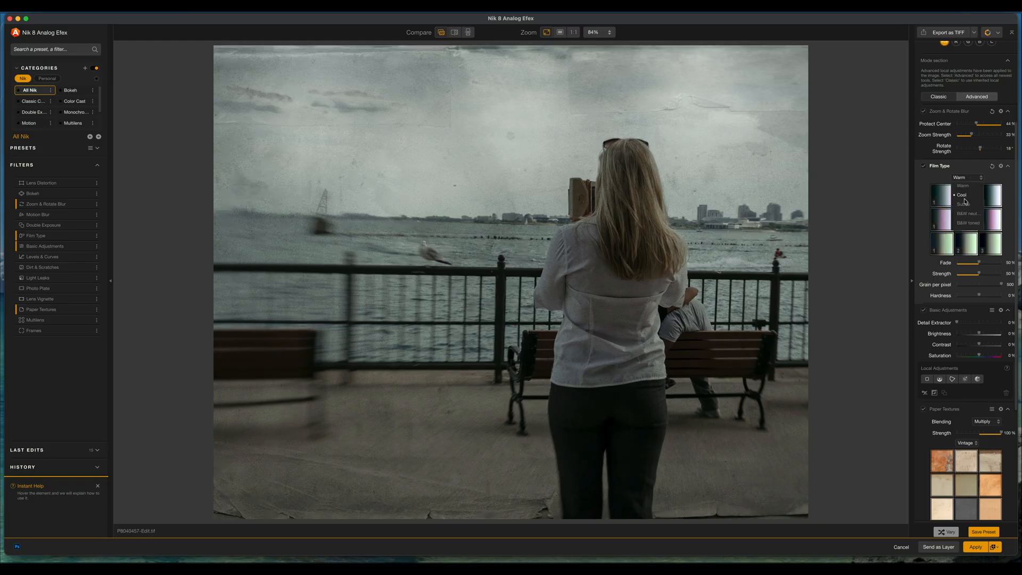
pyautogui.click(968, 213)
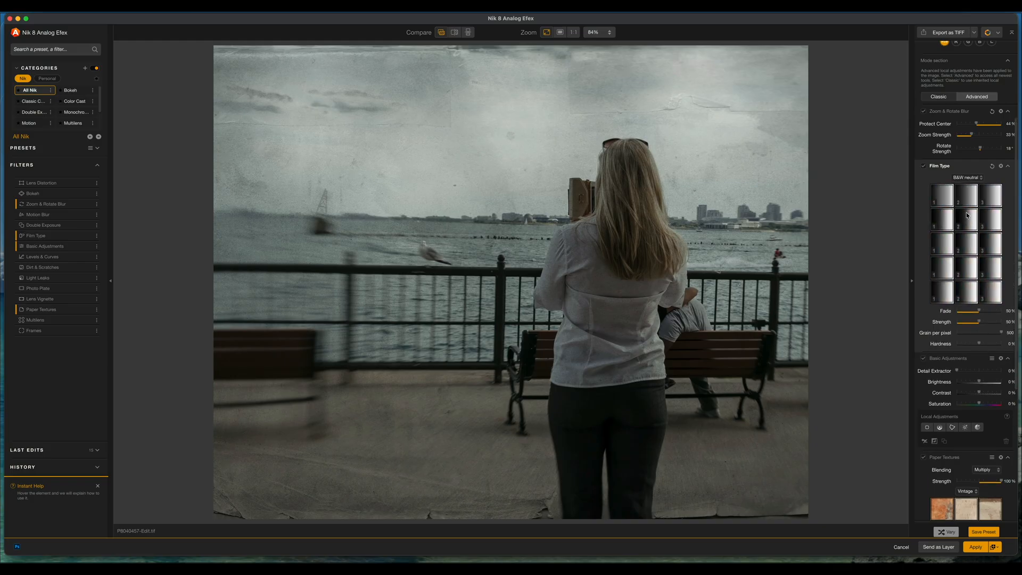
pyautogui.click(964, 193)
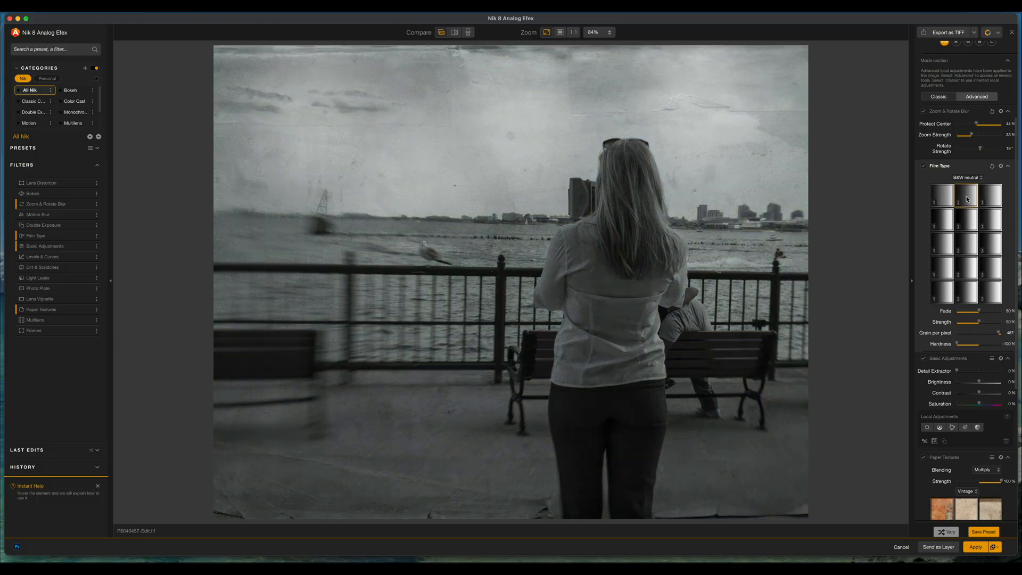
pyautogui.click(964, 192)
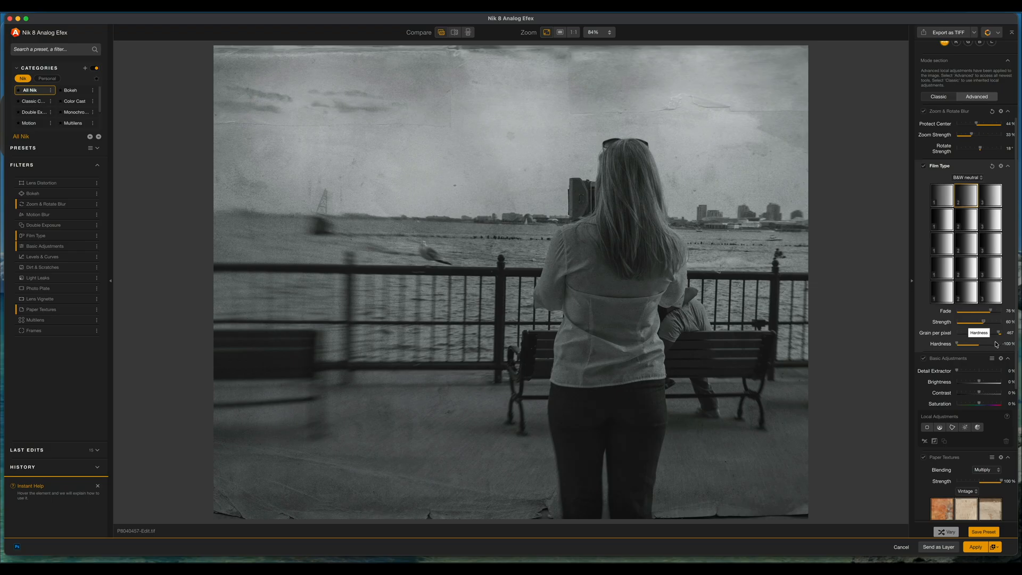
pyautogui.moveTo(964, 161)
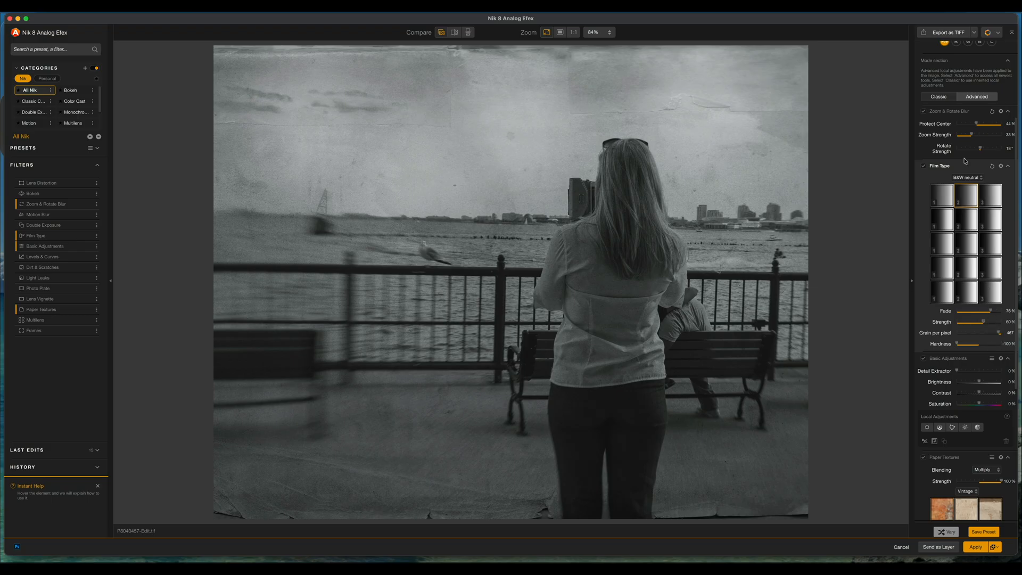
pyautogui.moveTo(959, 372)
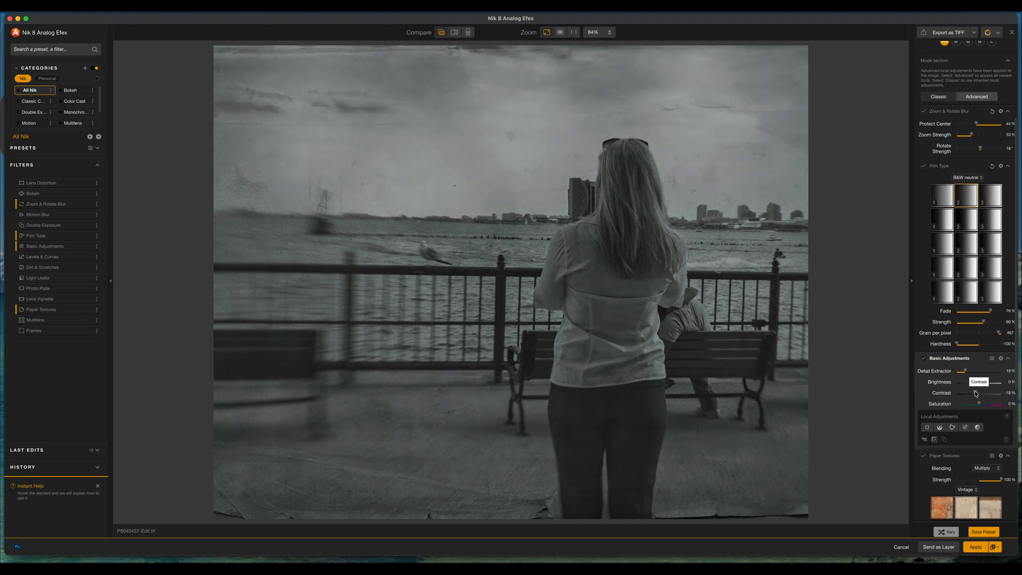
pyautogui.moveTo(977, 382)
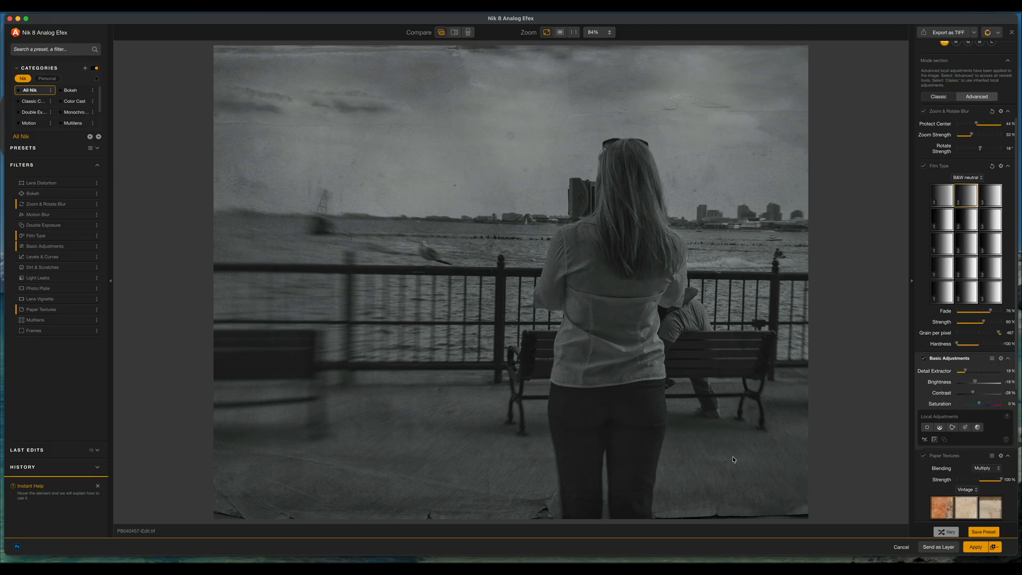
pyautogui.moveTo(80, 267)
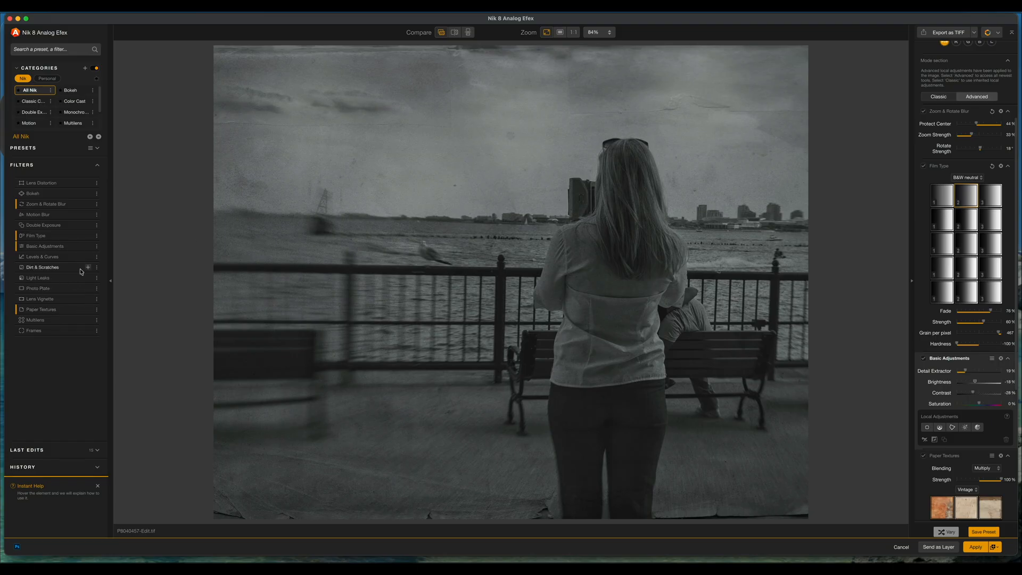
pyautogui.moveTo(87, 256)
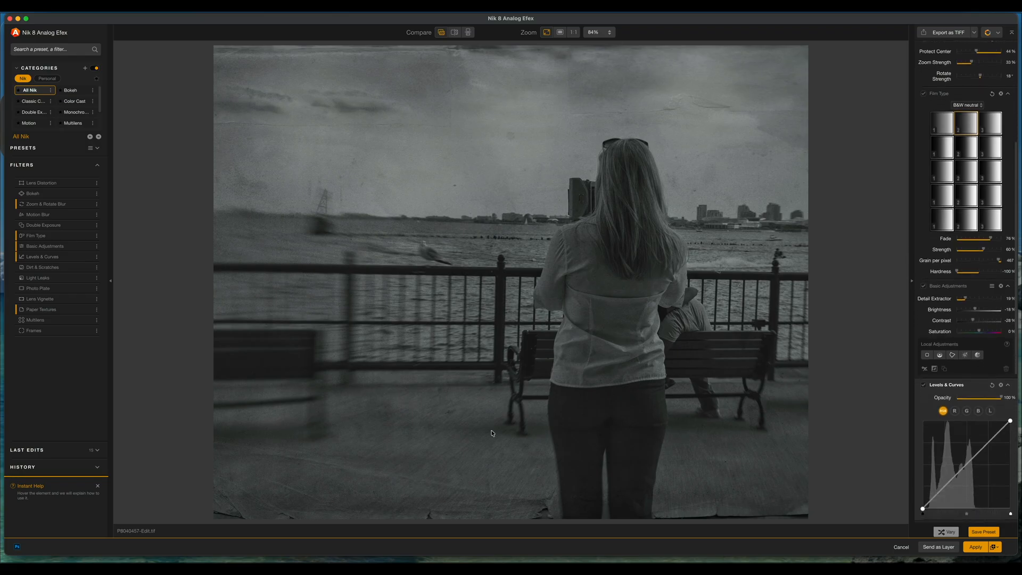
# Switch the Levels & Curves tone curve to the luminance (L) channel
pyautogui.click(977, 410)
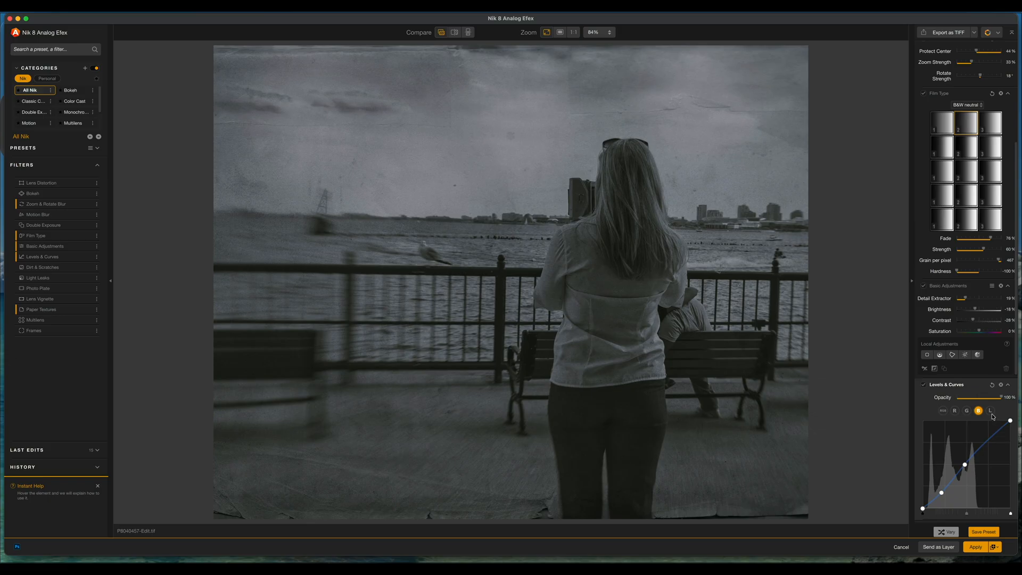
pyautogui.click(990, 410)
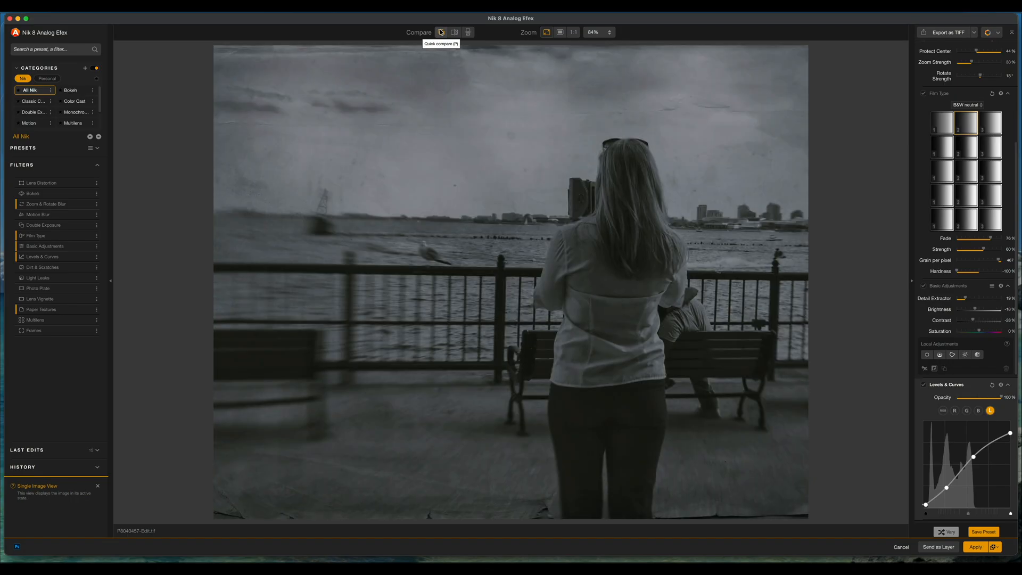
pyautogui.click(441, 32)
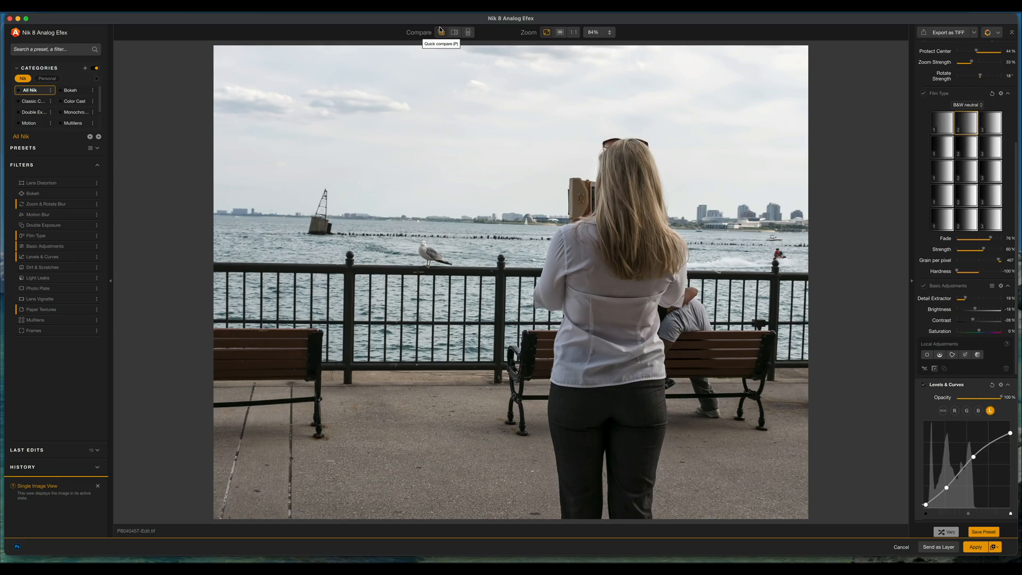
pyautogui.click(439, 32)
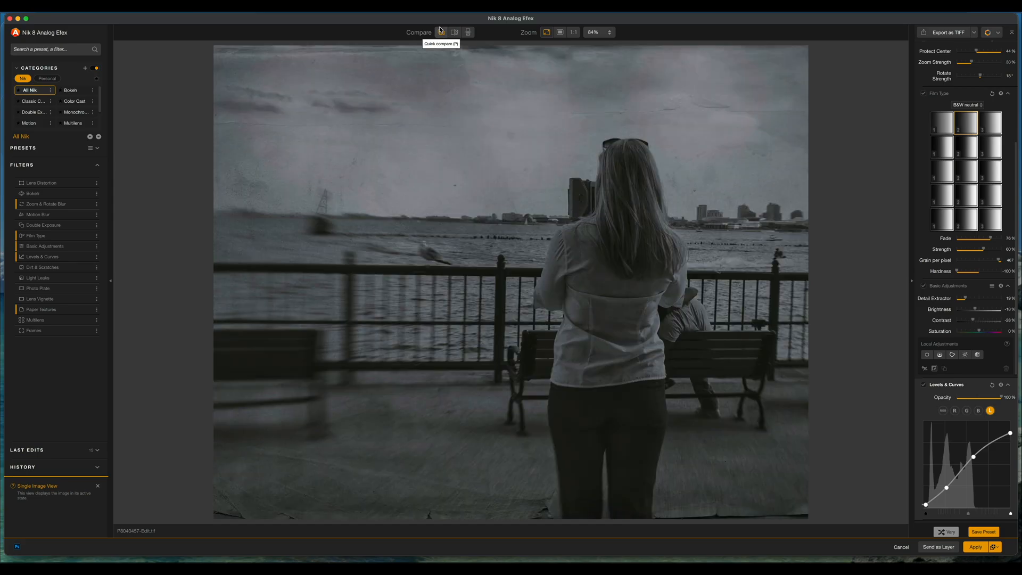
pyautogui.moveTo(618, 215)
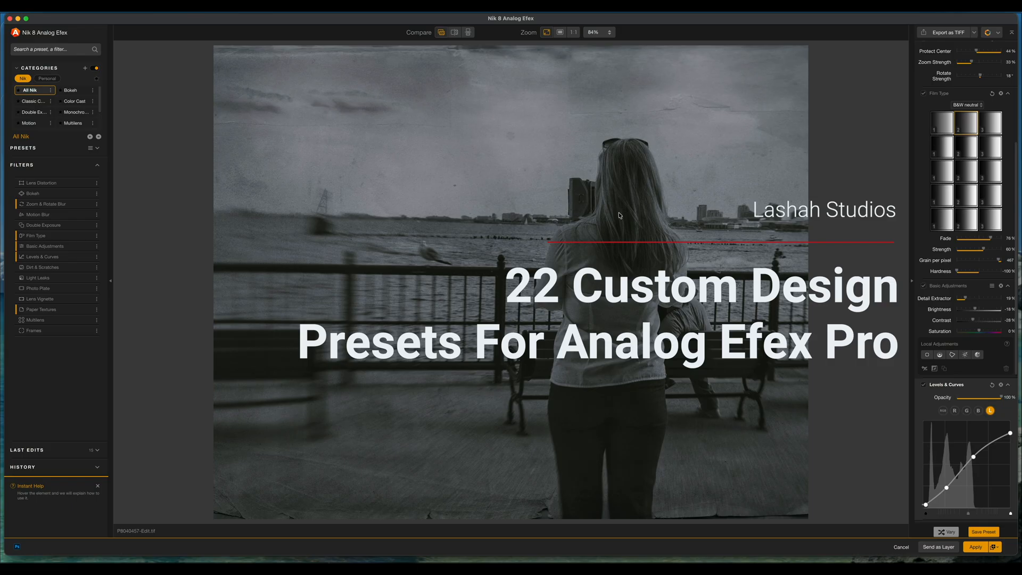
pyautogui.moveTo(498, 198)
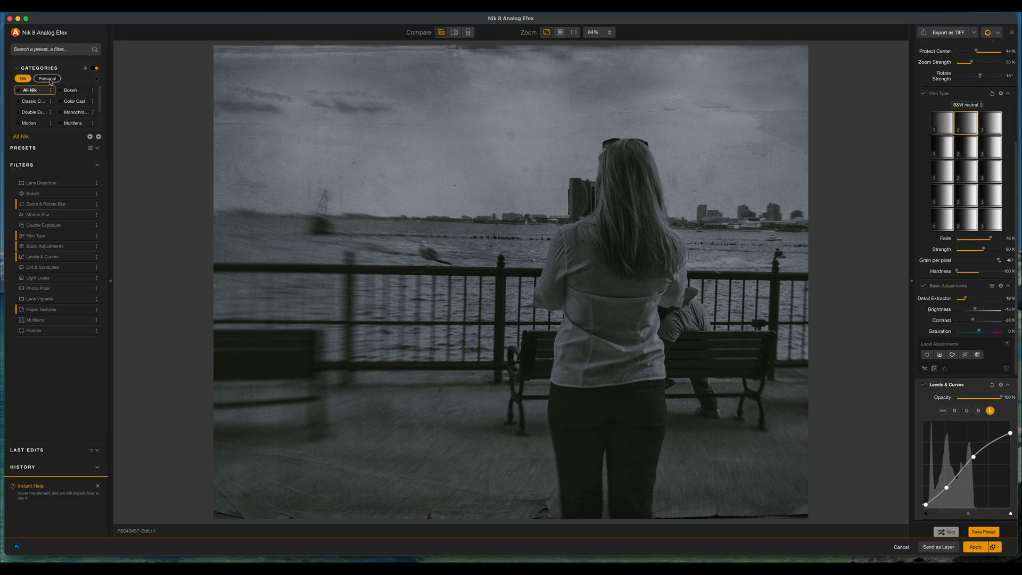
# List All Personal presets and scroll toward Back to The Original Photo
pyautogui.click(46, 78)
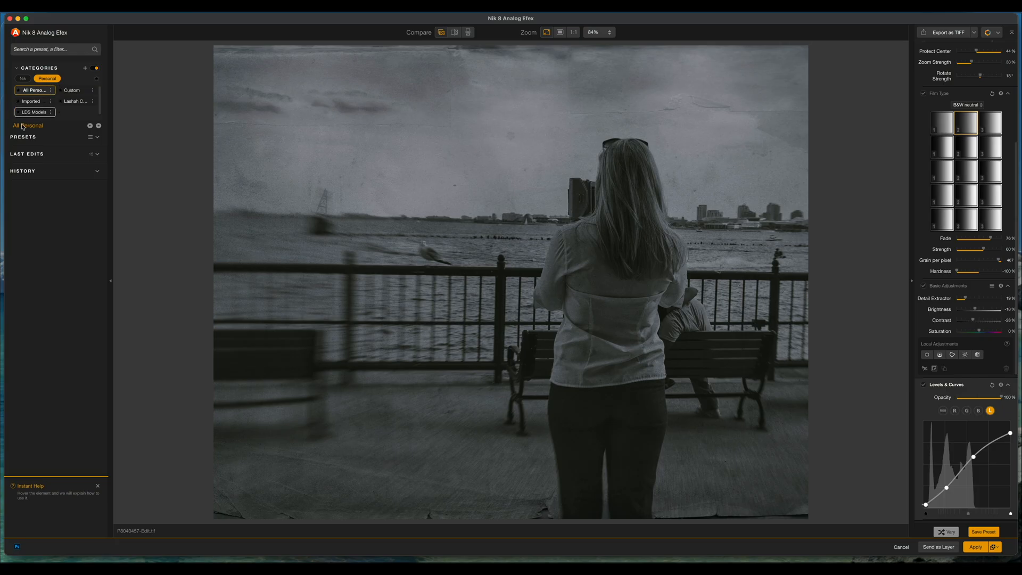
pyautogui.click(96, 137)
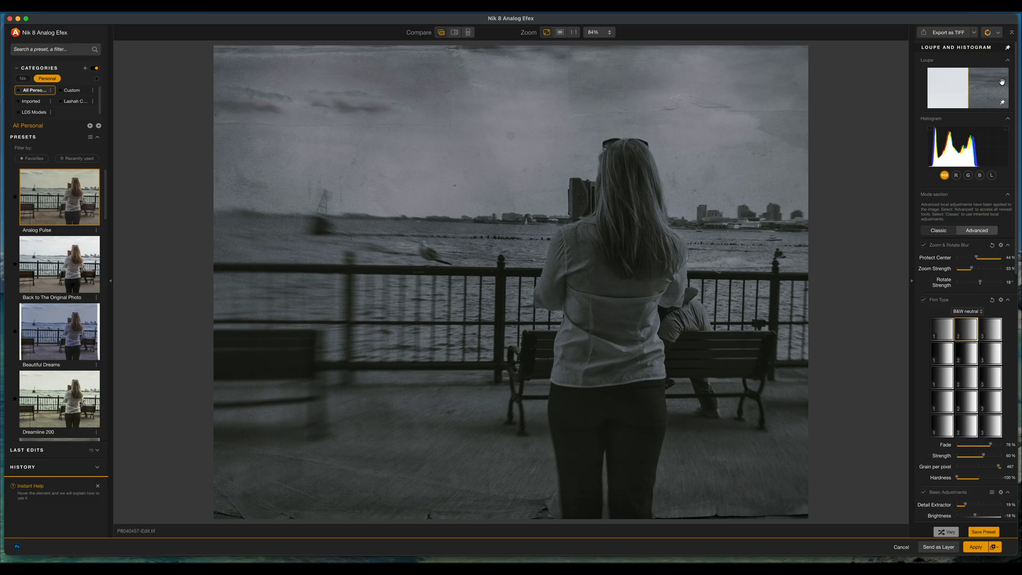
pyautogui.scroll(-3)
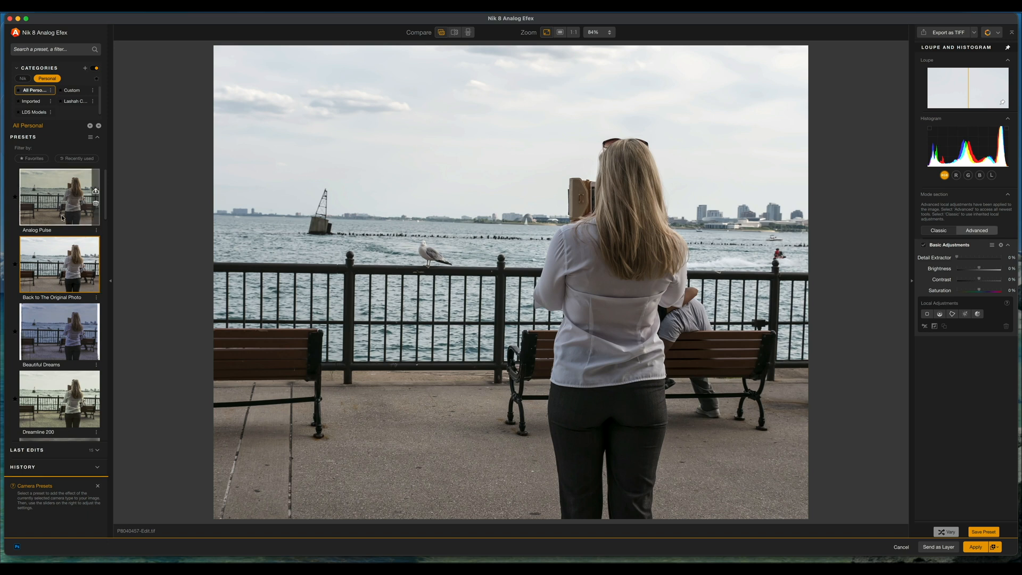
pyautogui.moveTo(92, 258)
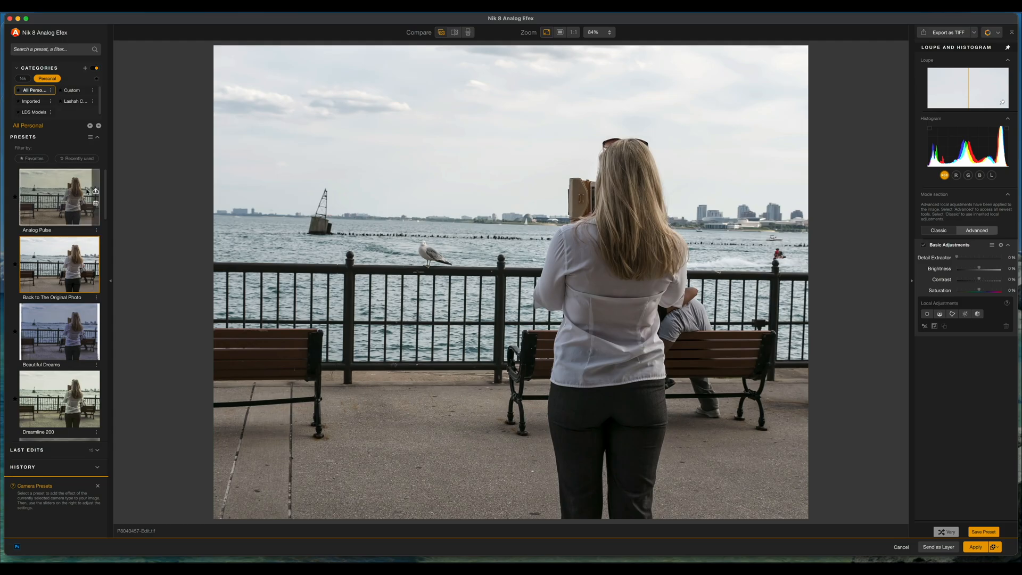
# Apply the Beautiful Dreams preset, then Dusty Reel, scrolling on toward Sepia Dreamscape
pyautogui.click(59, 195)
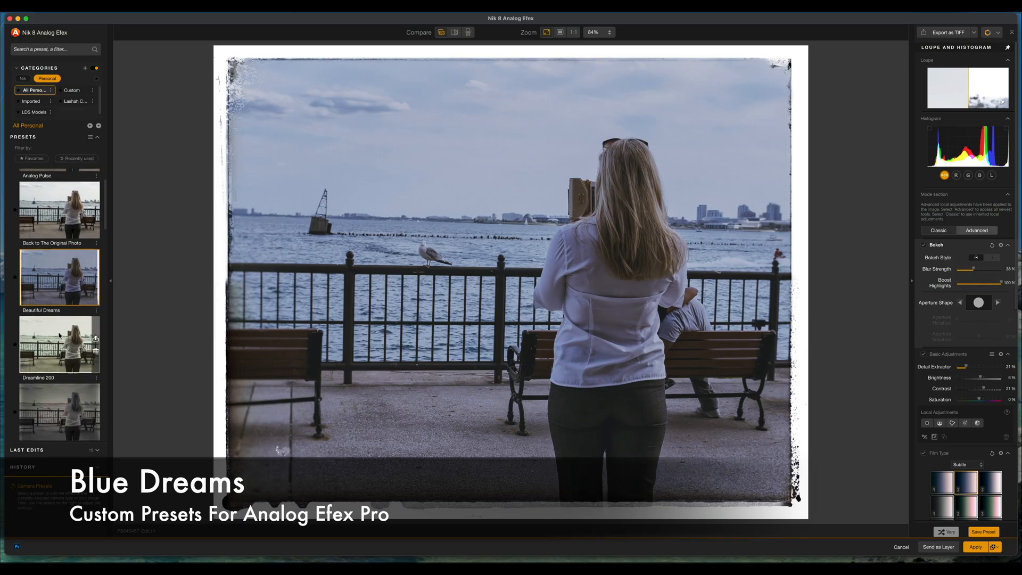
pyautogui.scroll(-3)
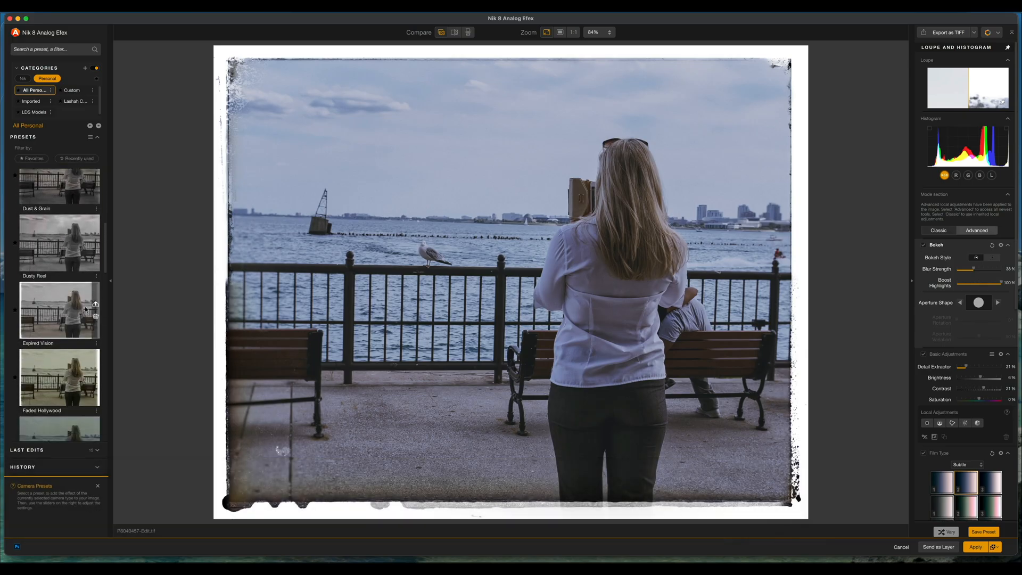
pyautogui.moveTo(58, 243)
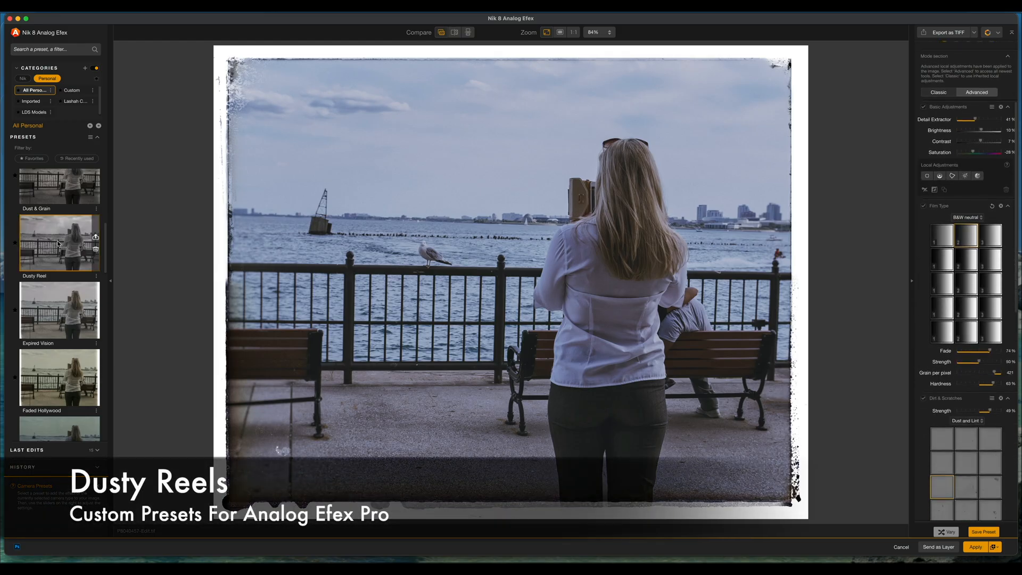
pyautogui.scroll(-3)
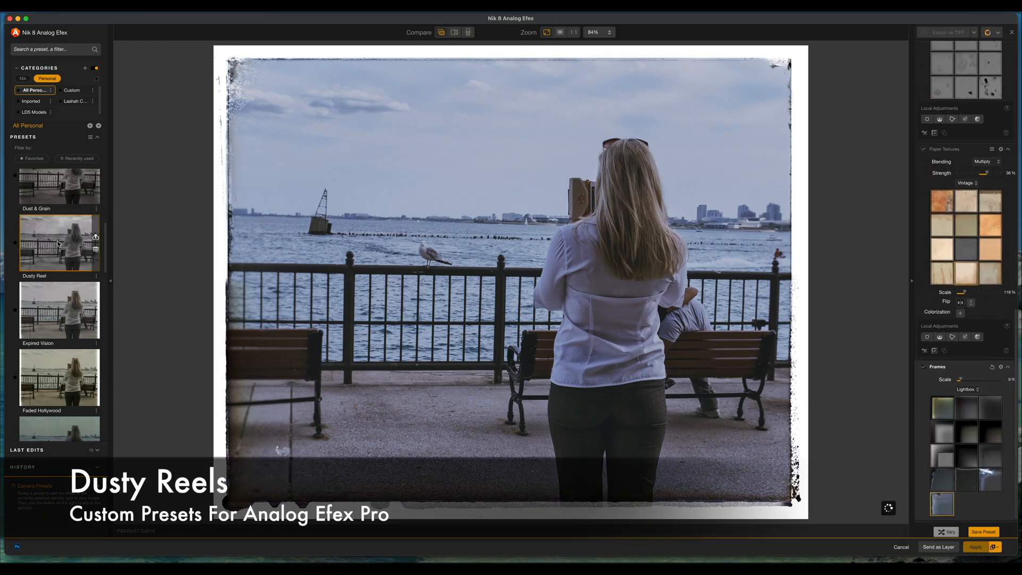
pyautogui.click(59, 241)
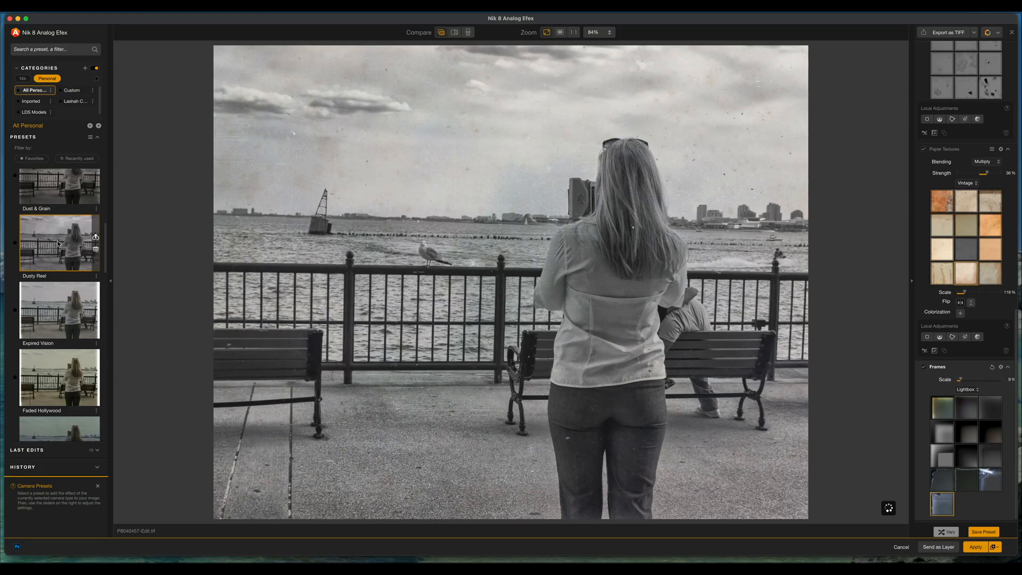
pyautogui.scroll(-3)
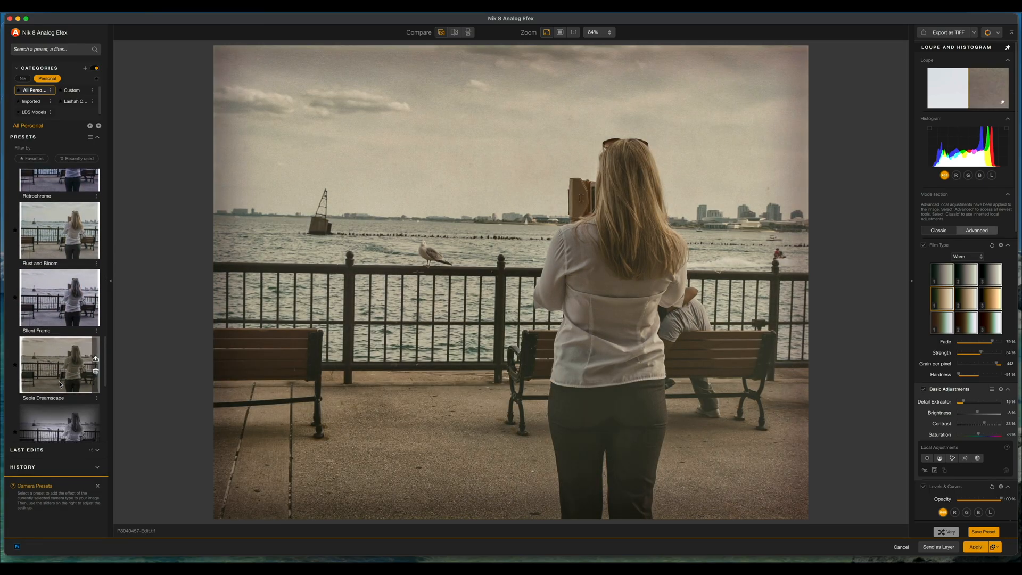
# Apply the Silent Frame, Time Traveler and finally Velvet Shadows personal presets
pyautogui.scroll(3)
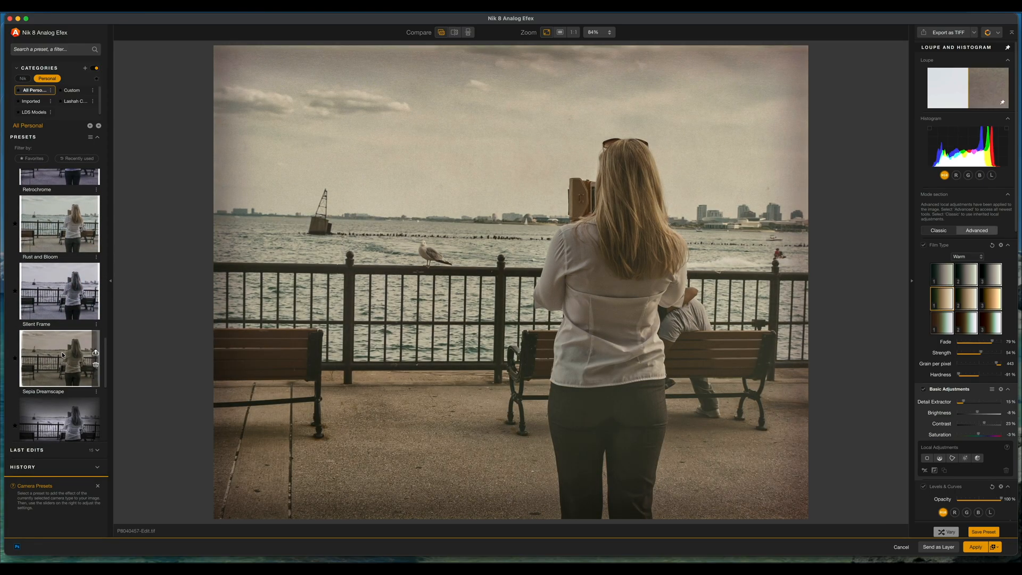
pyautogui.click(58, 358)
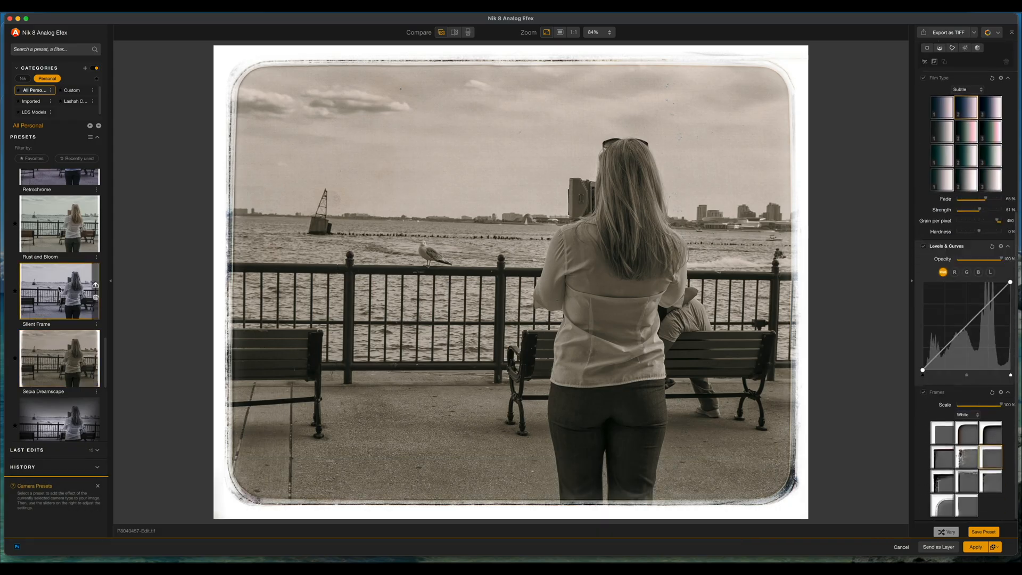
pyautogui.click(59, 290)
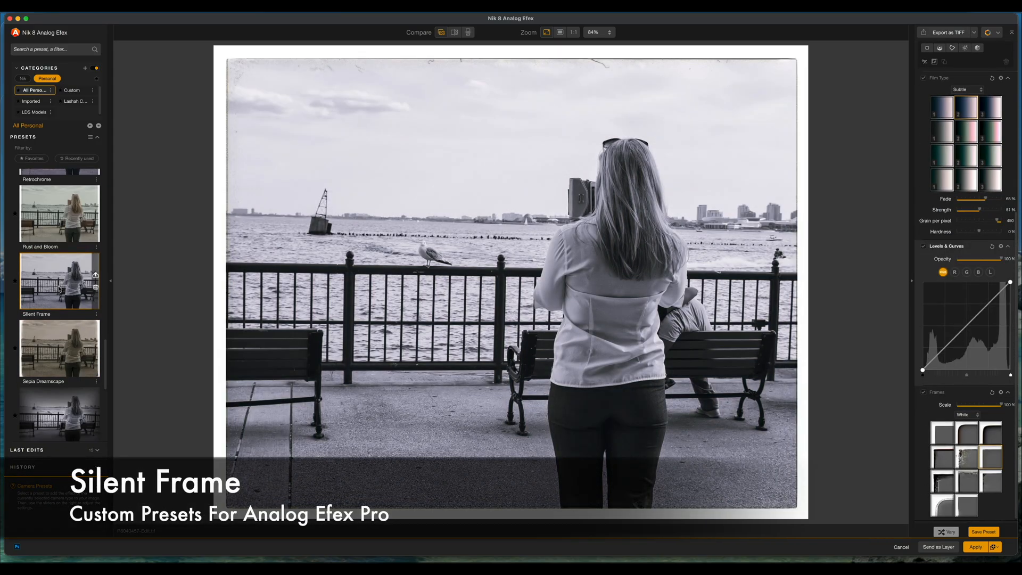
pyautogui.scroll(-3)
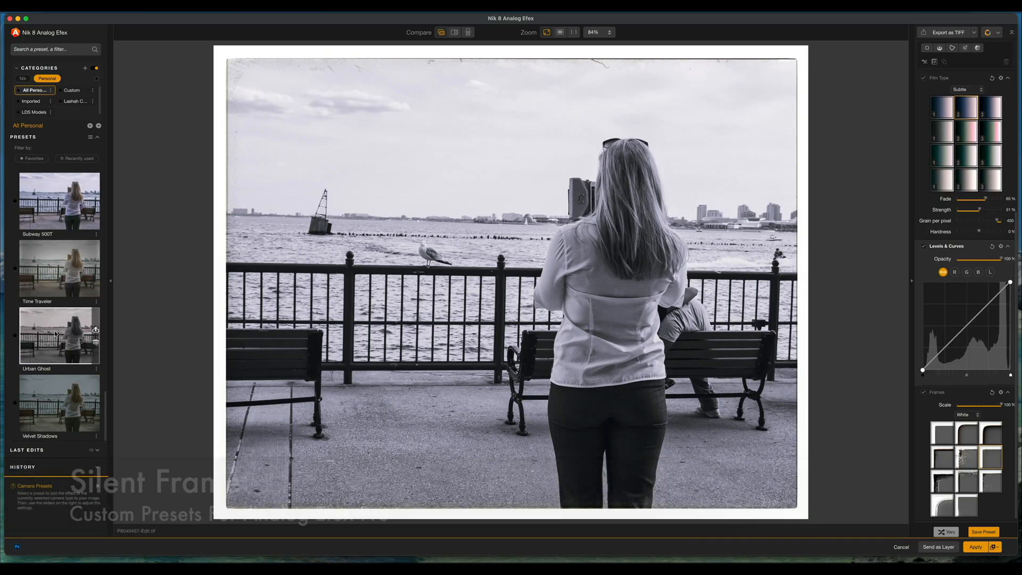
pyautogui.click(59, 267)
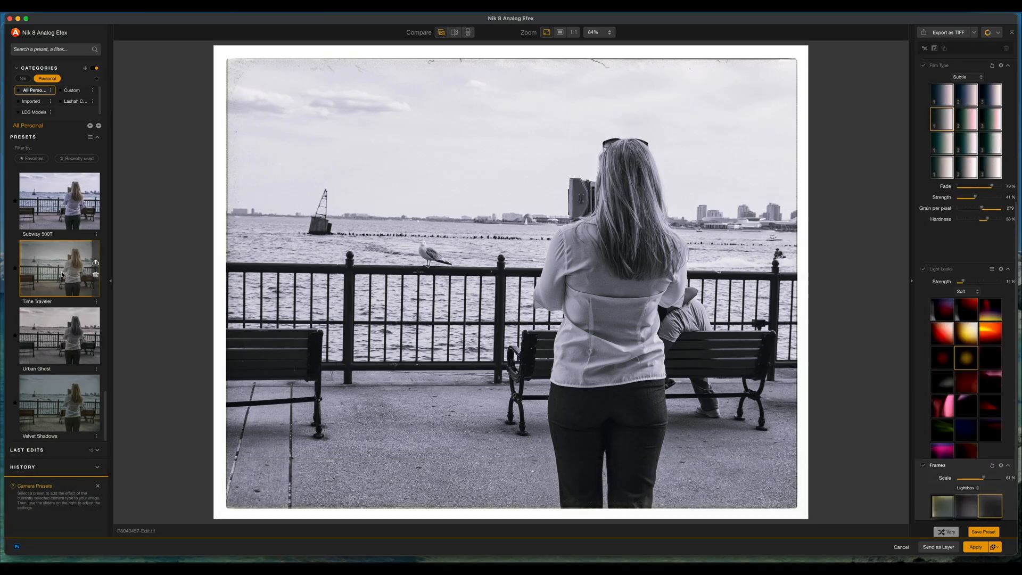
pyautogui.click(59, 267)
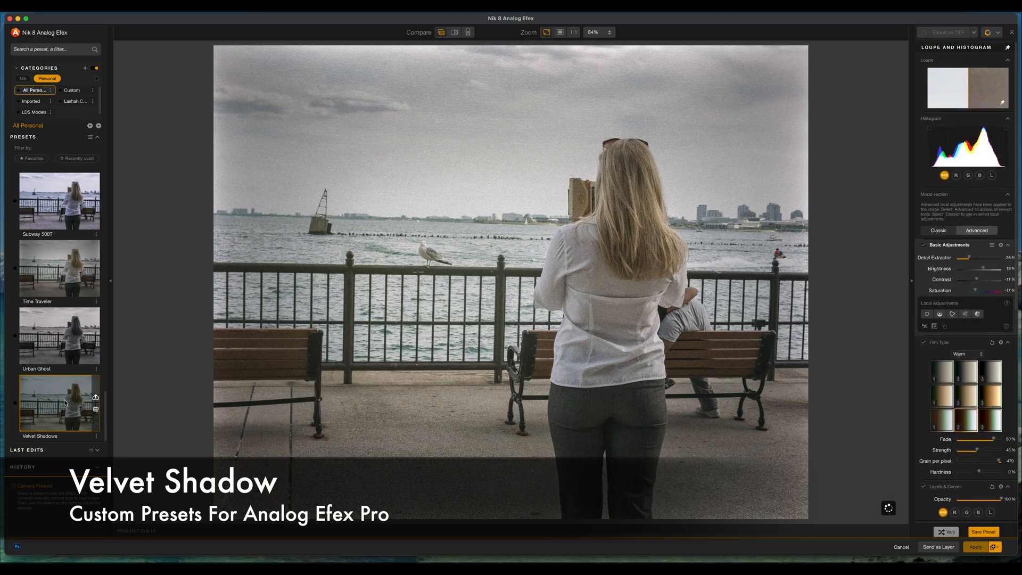
pyautogui.click(58, 402)
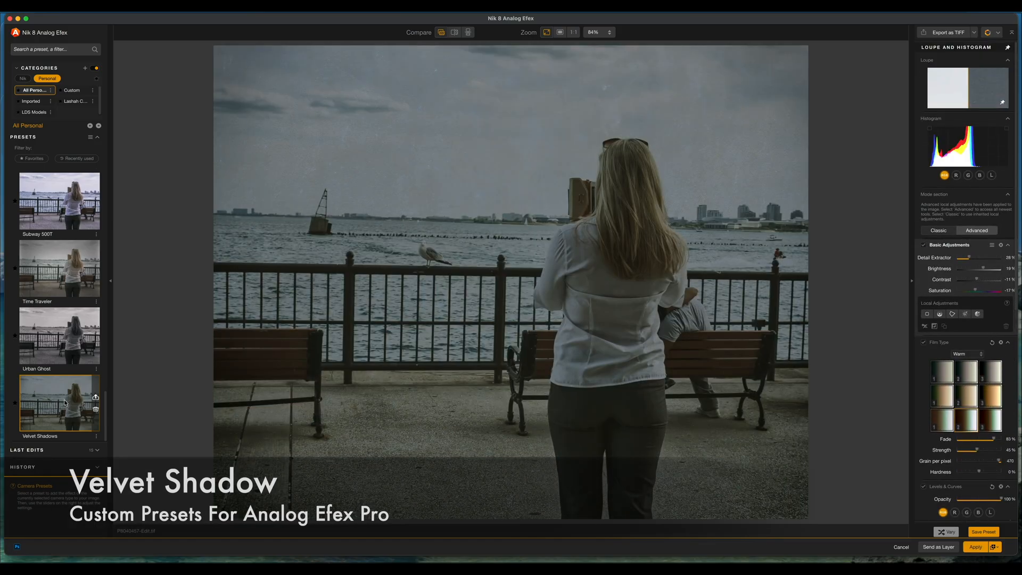